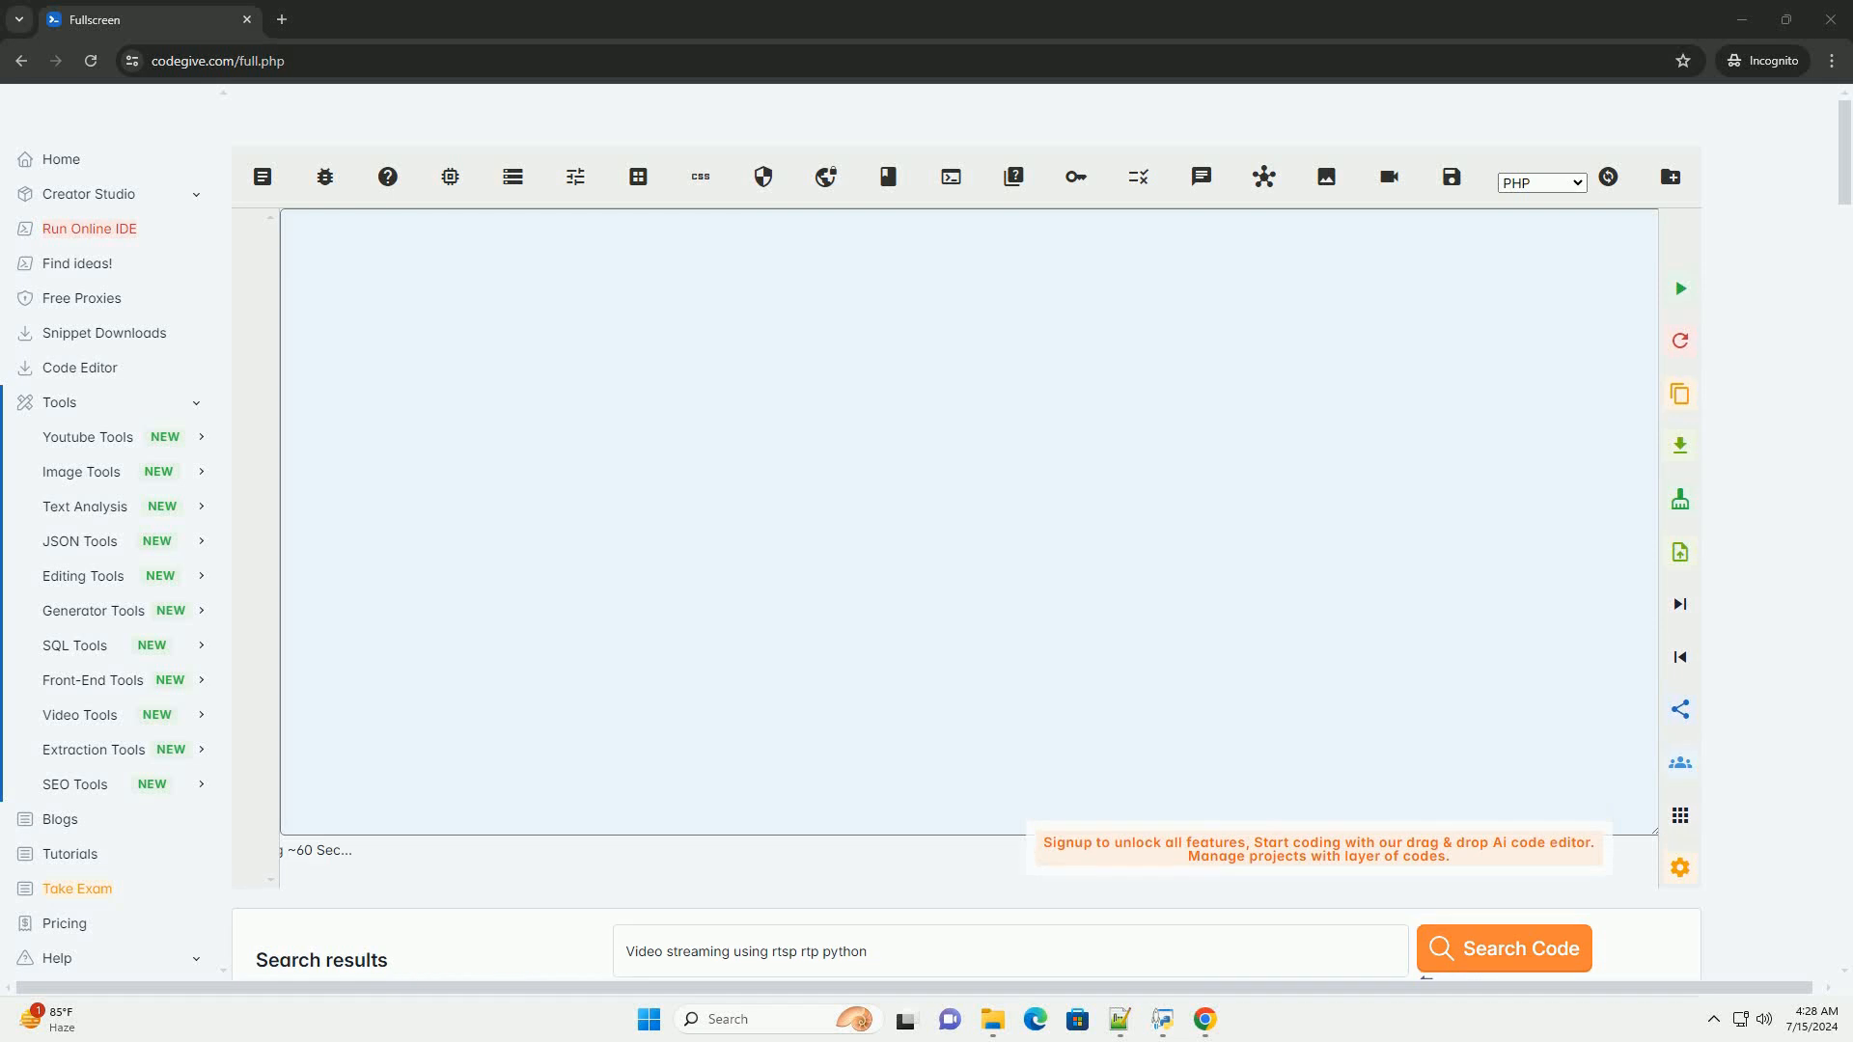
# Search Code for 'Video streaming using rtsp rtp python' to generate the tutorial
pyautogui.click(1502, 947)
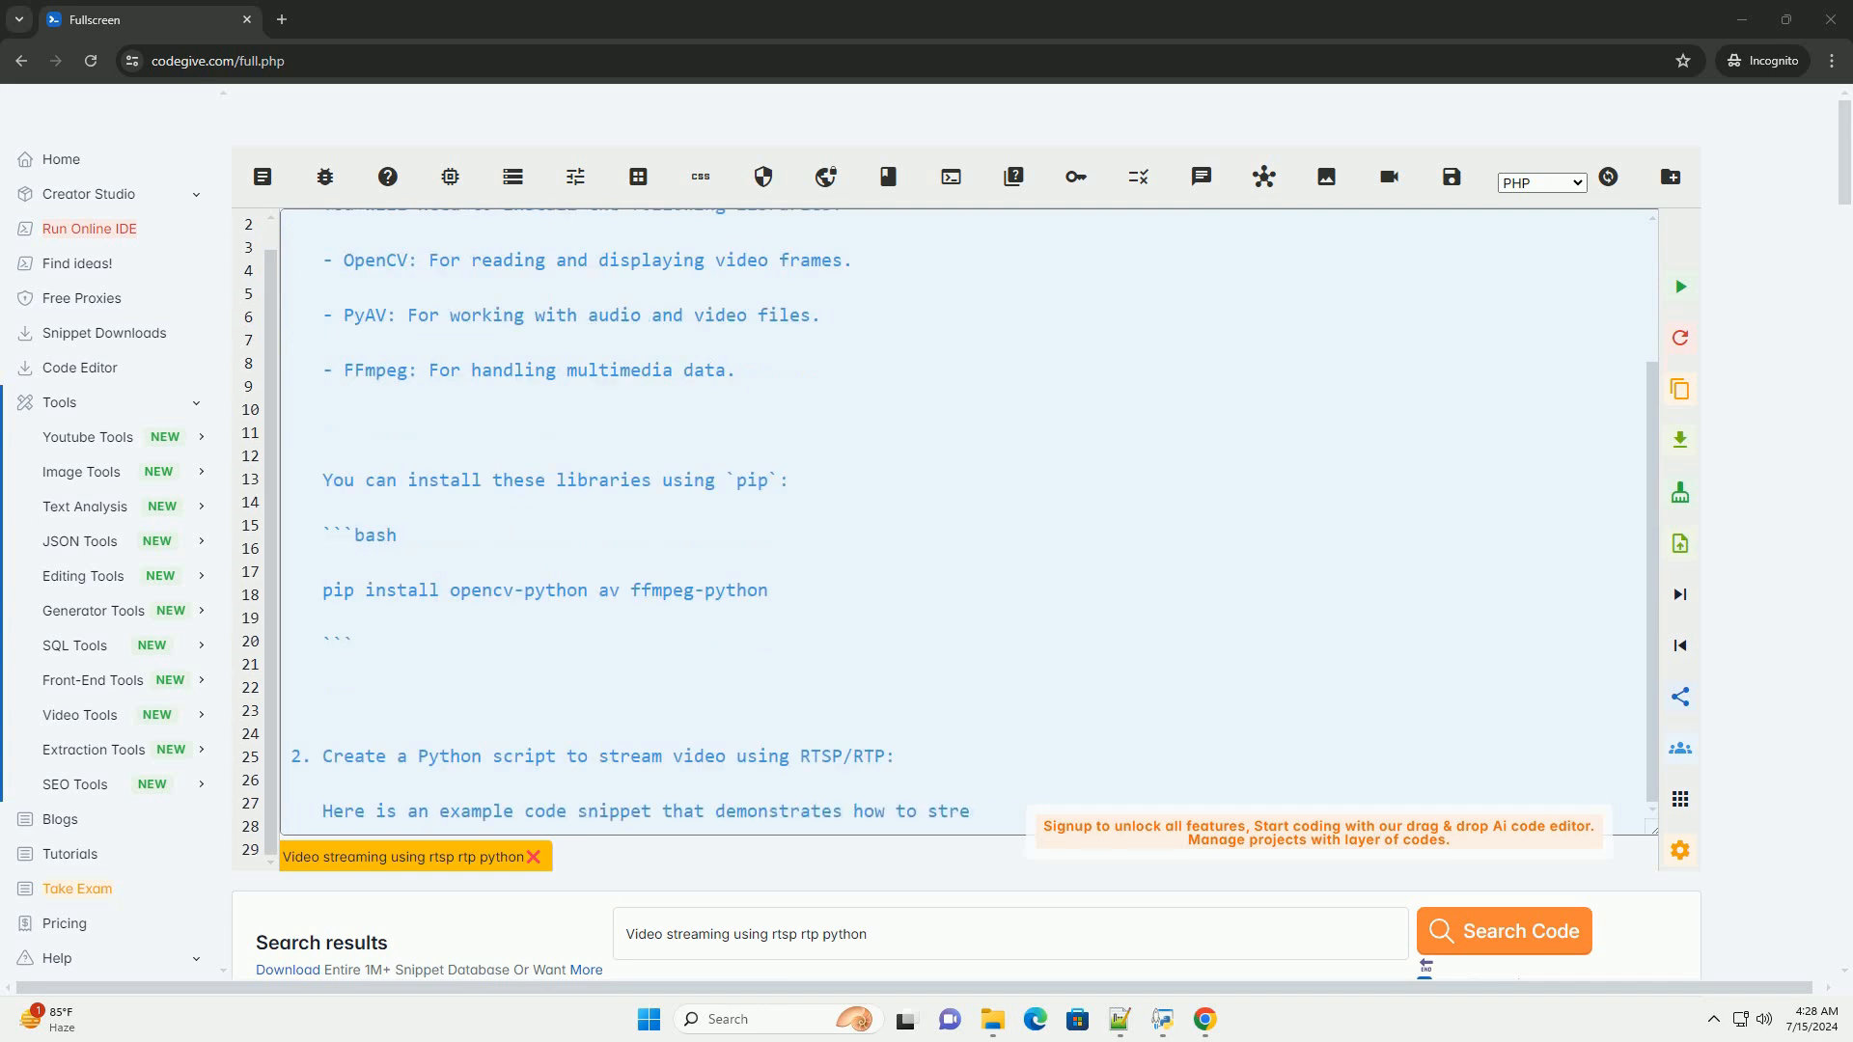
# Scroll through the generated imports, RTSP capture, width/height/fps and RTP output setup
pyautogui.scroll(-3)
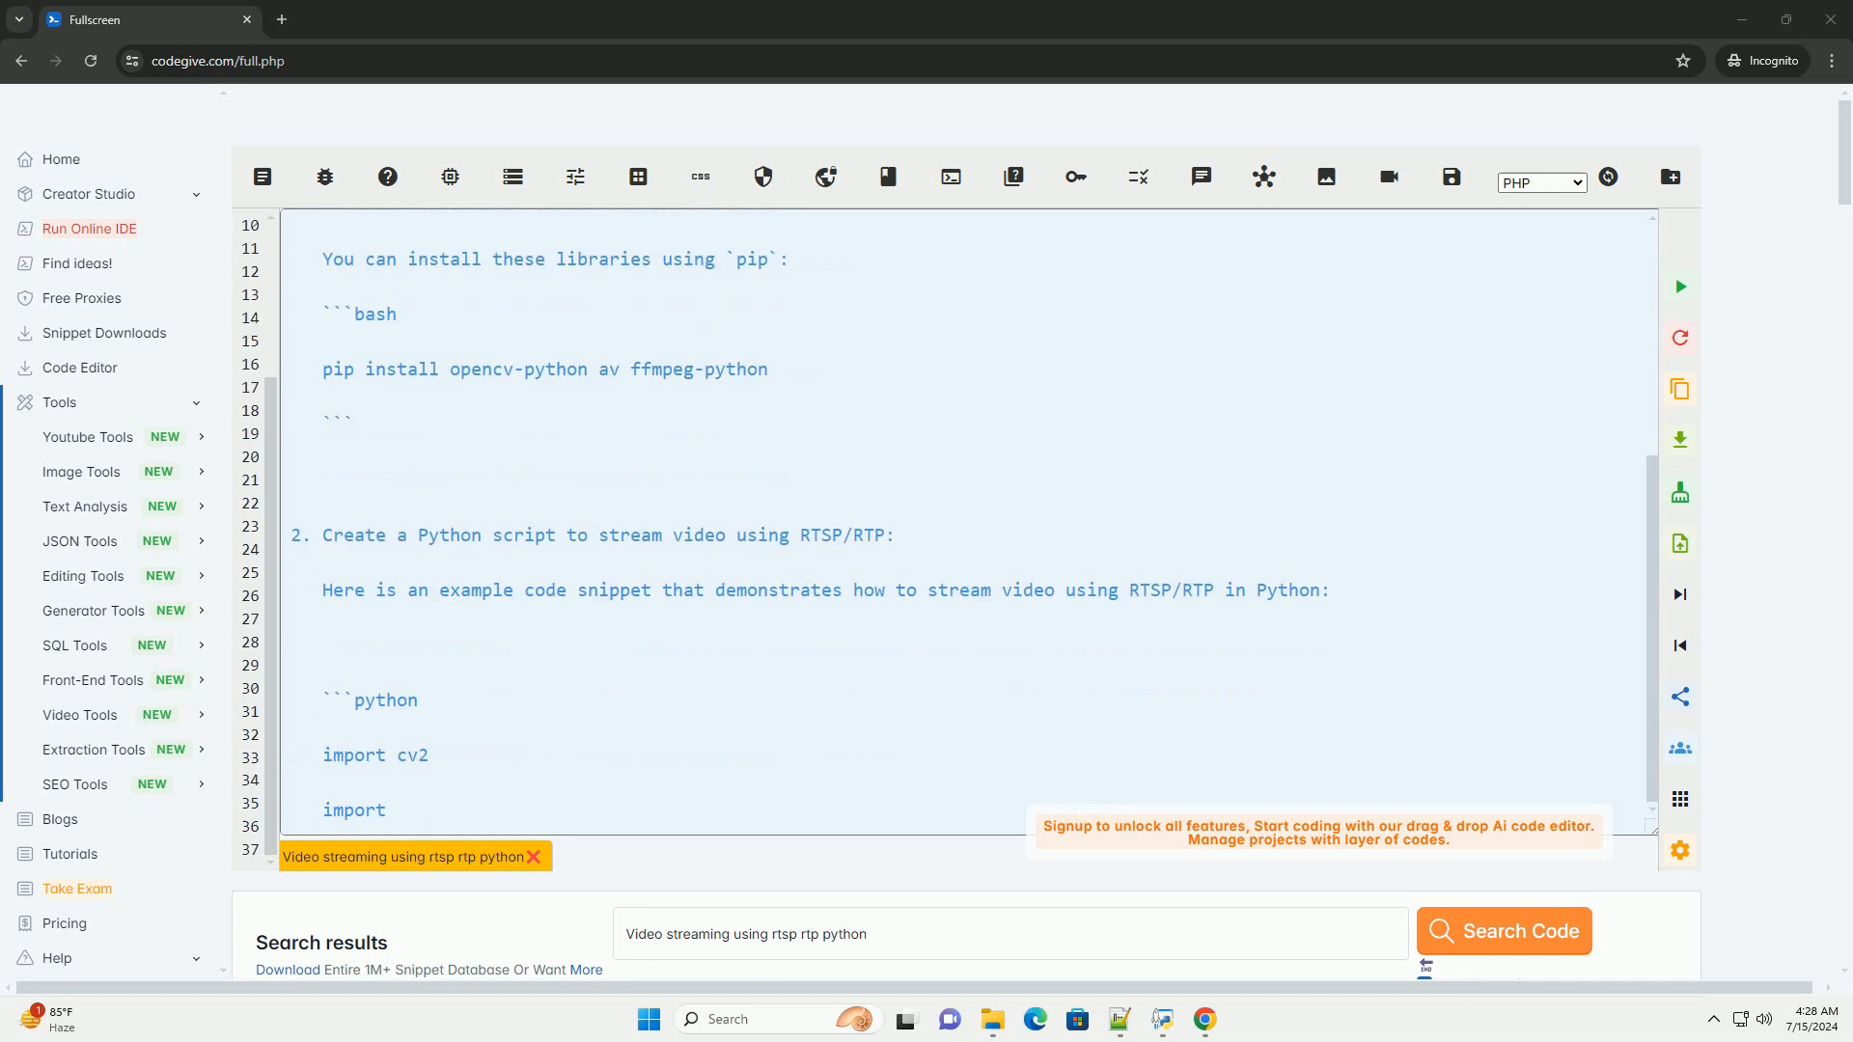
pyautogui.scroll(-3)
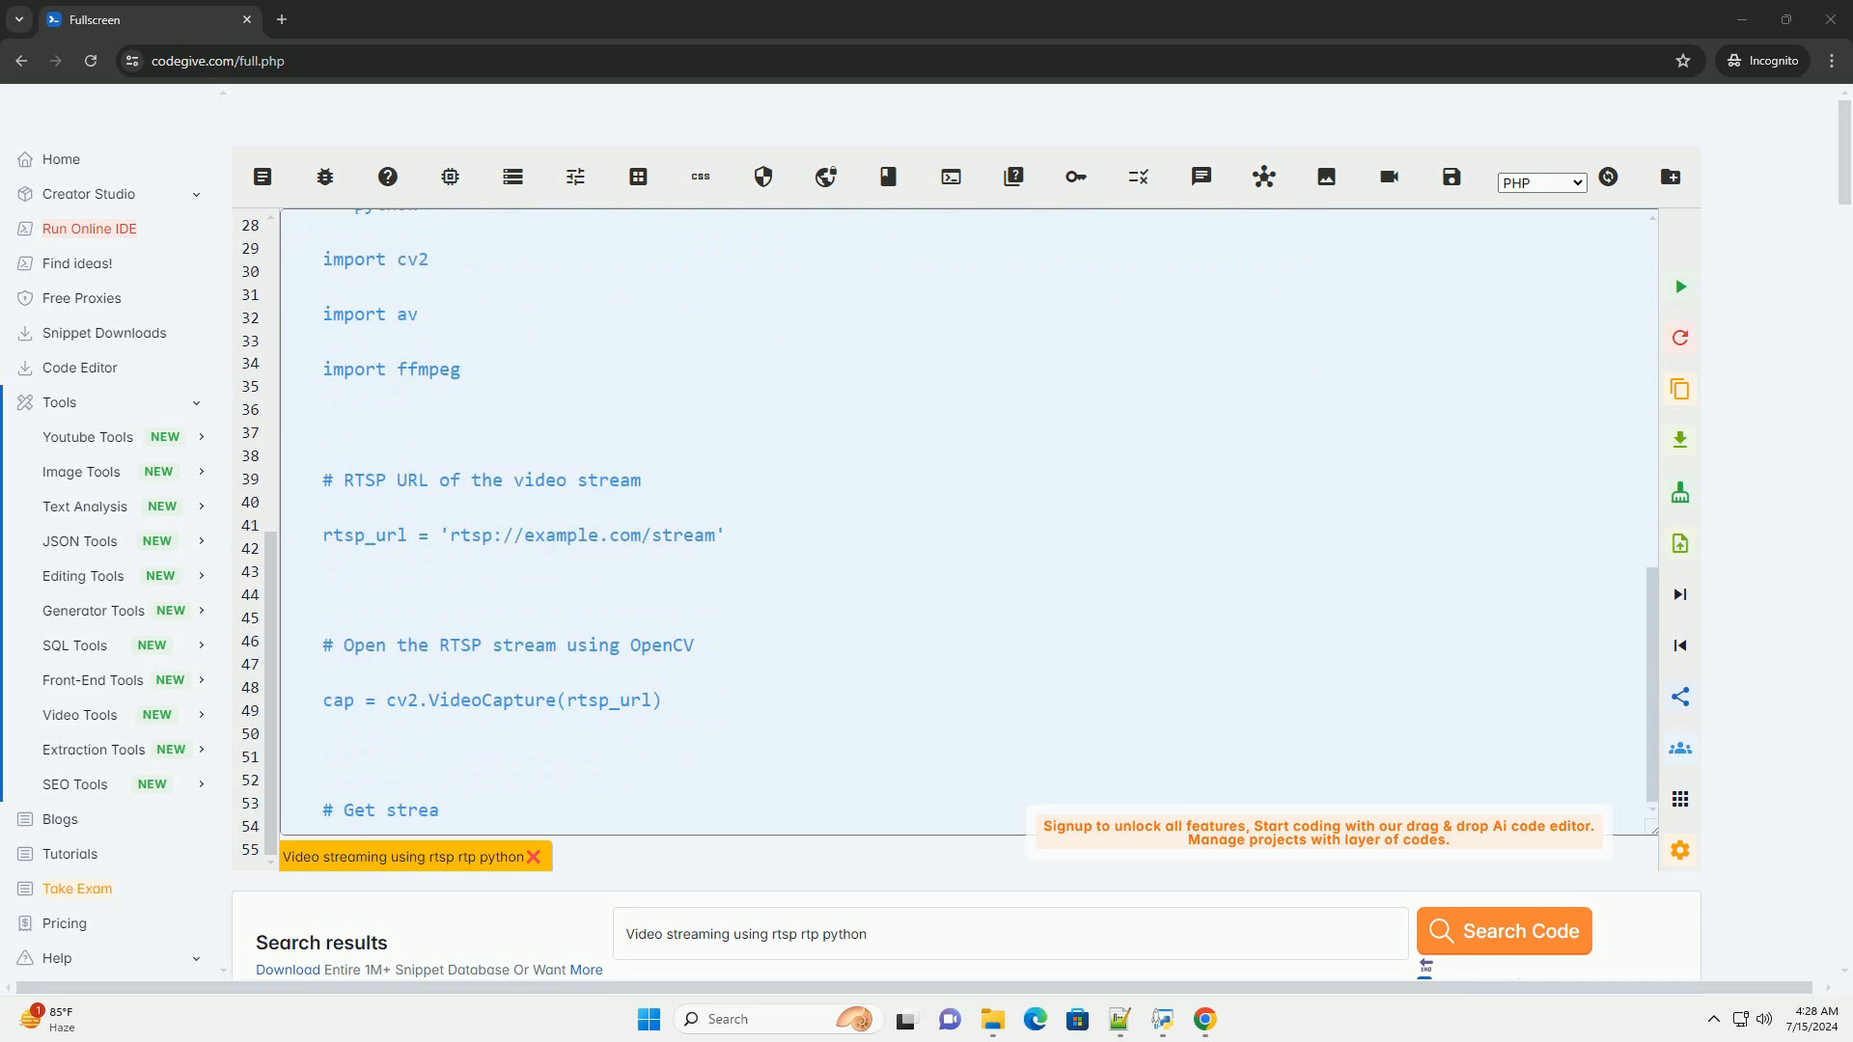
pyautogui.scroll(-3)
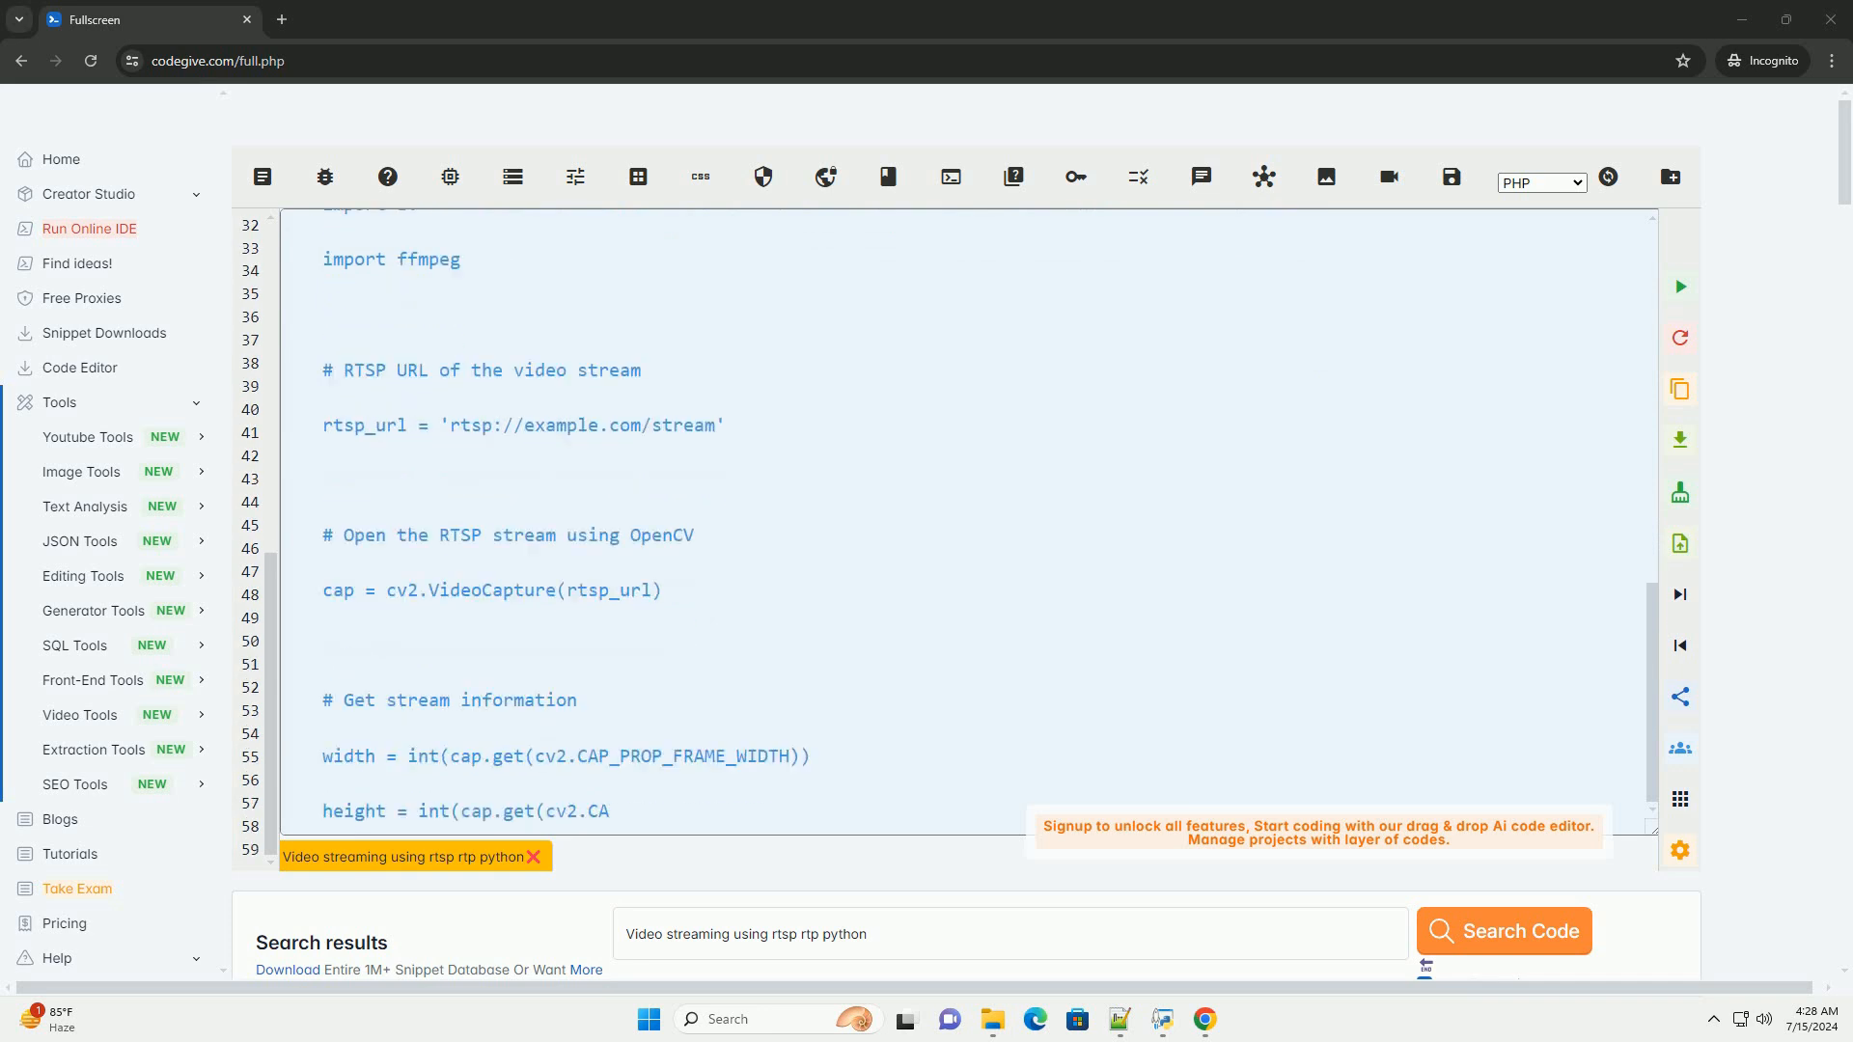
pyautogui.scroll(-3)
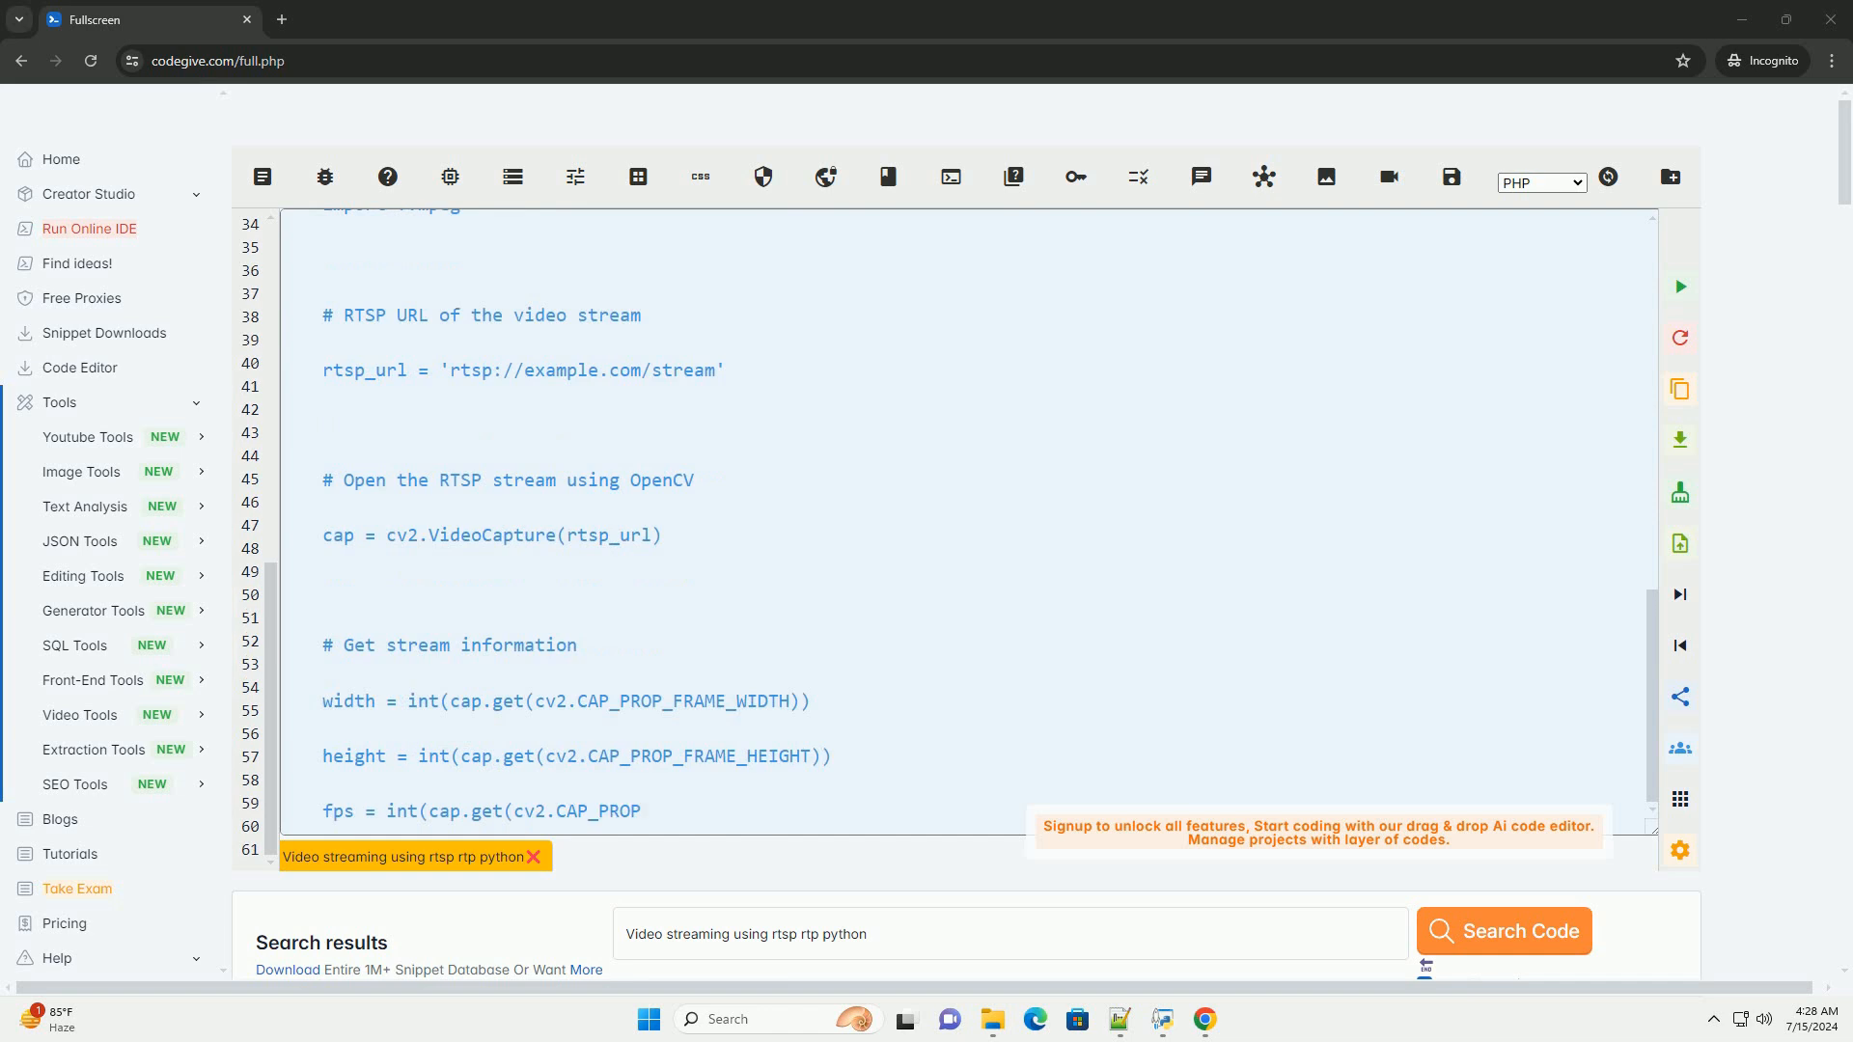
pyautogui.scroll(-3)
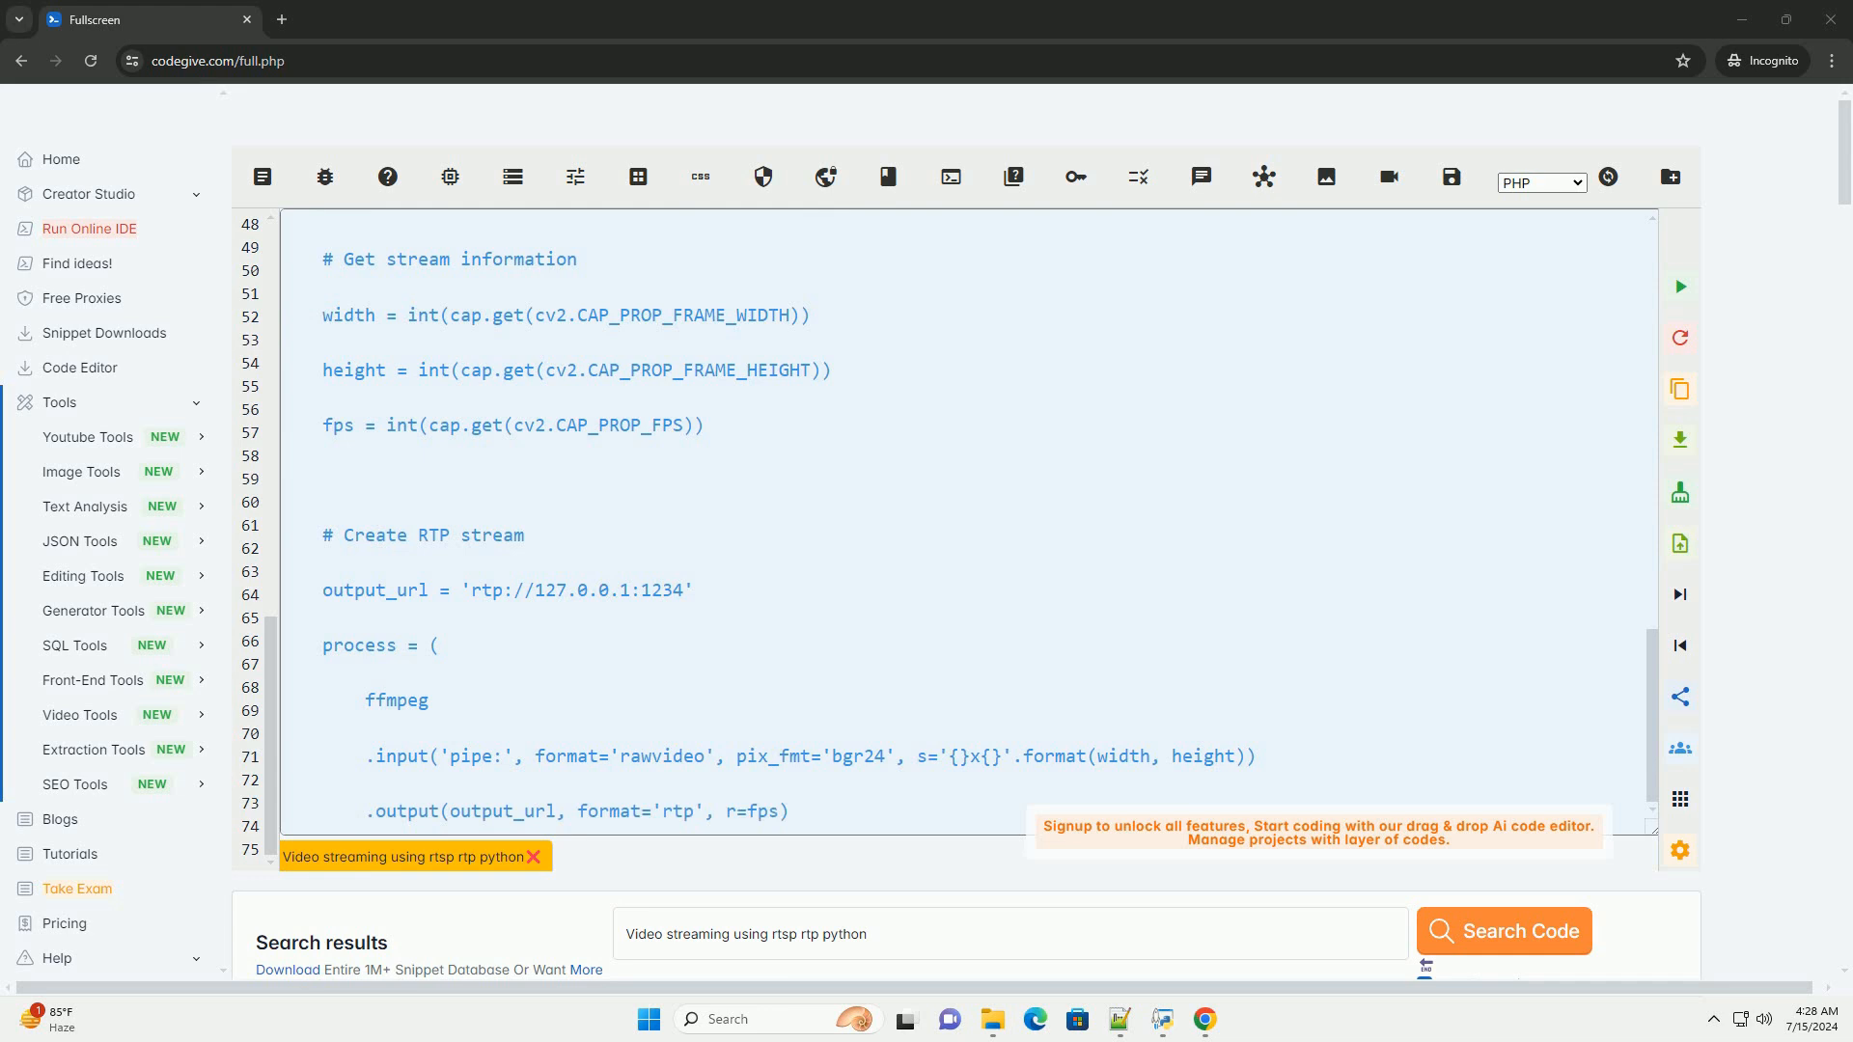
# Follow the frame-writing loop, stdin close and wait lines down to '3. Explanation:'
pyautogui.scroll(-3)
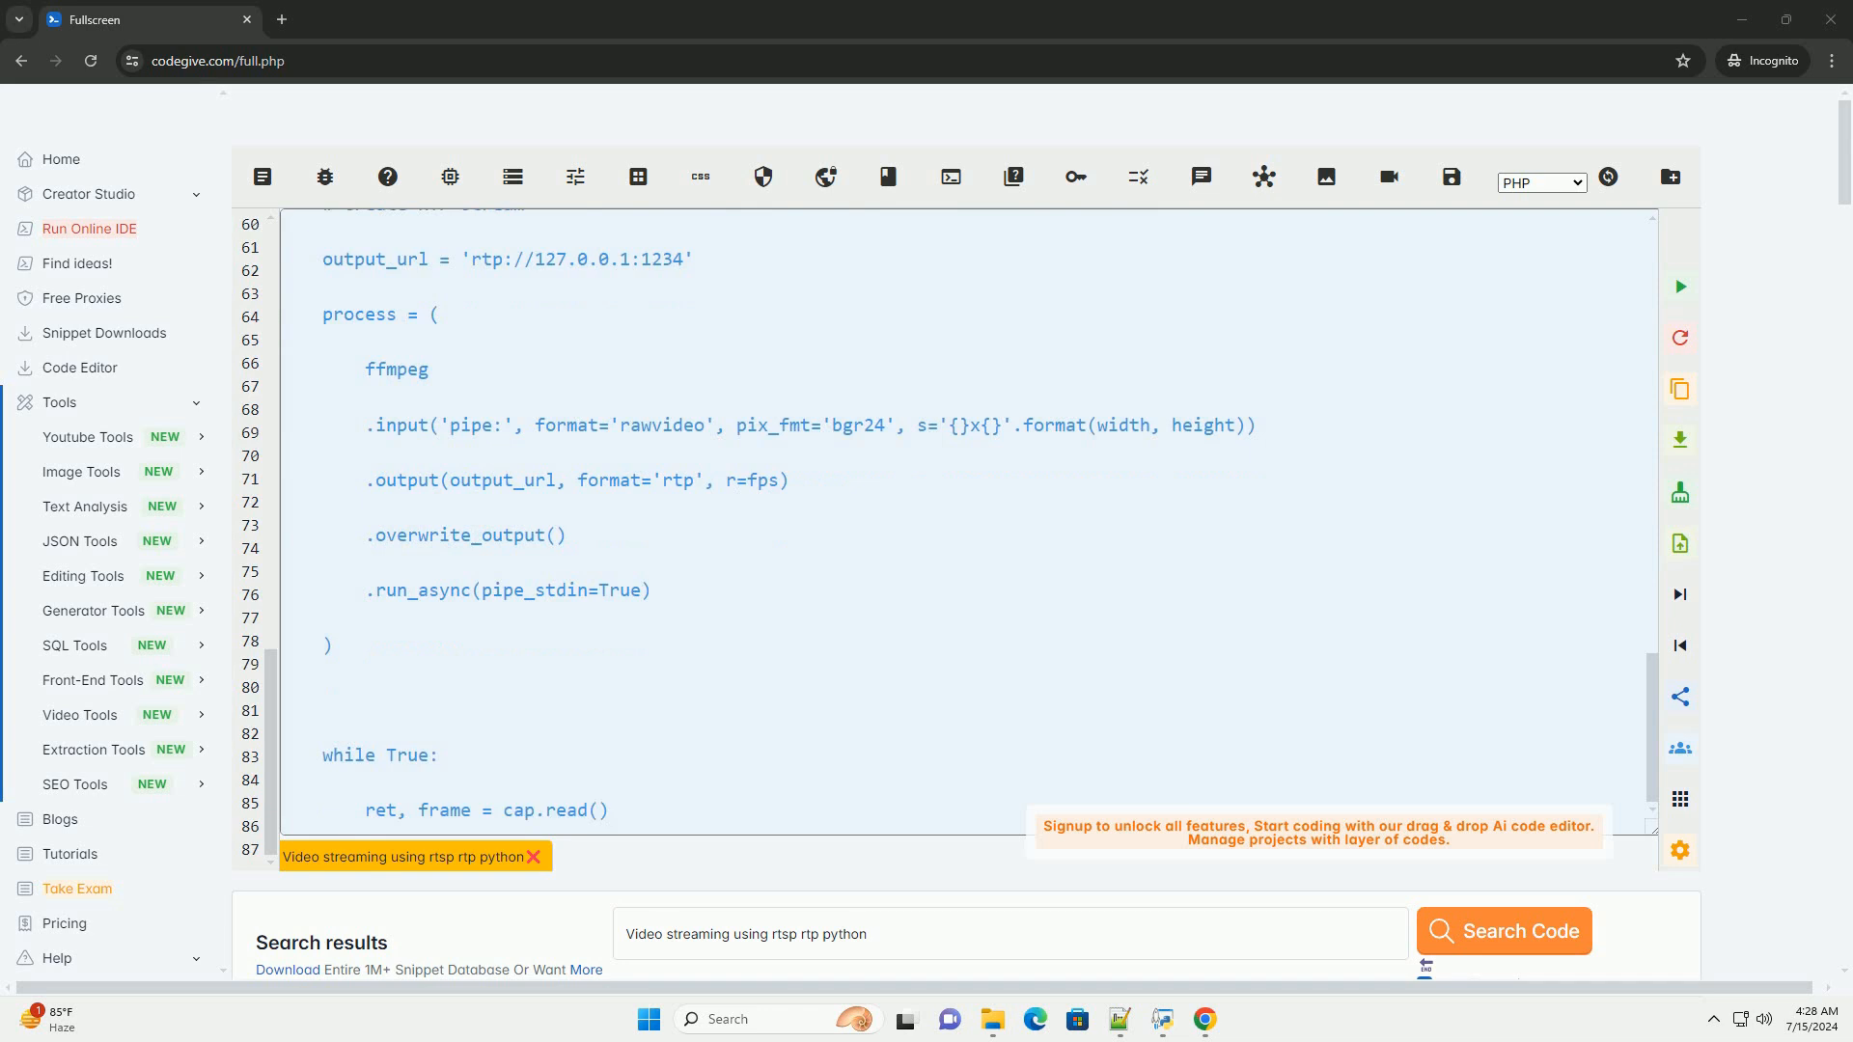
pyautogui.scroll(-3)
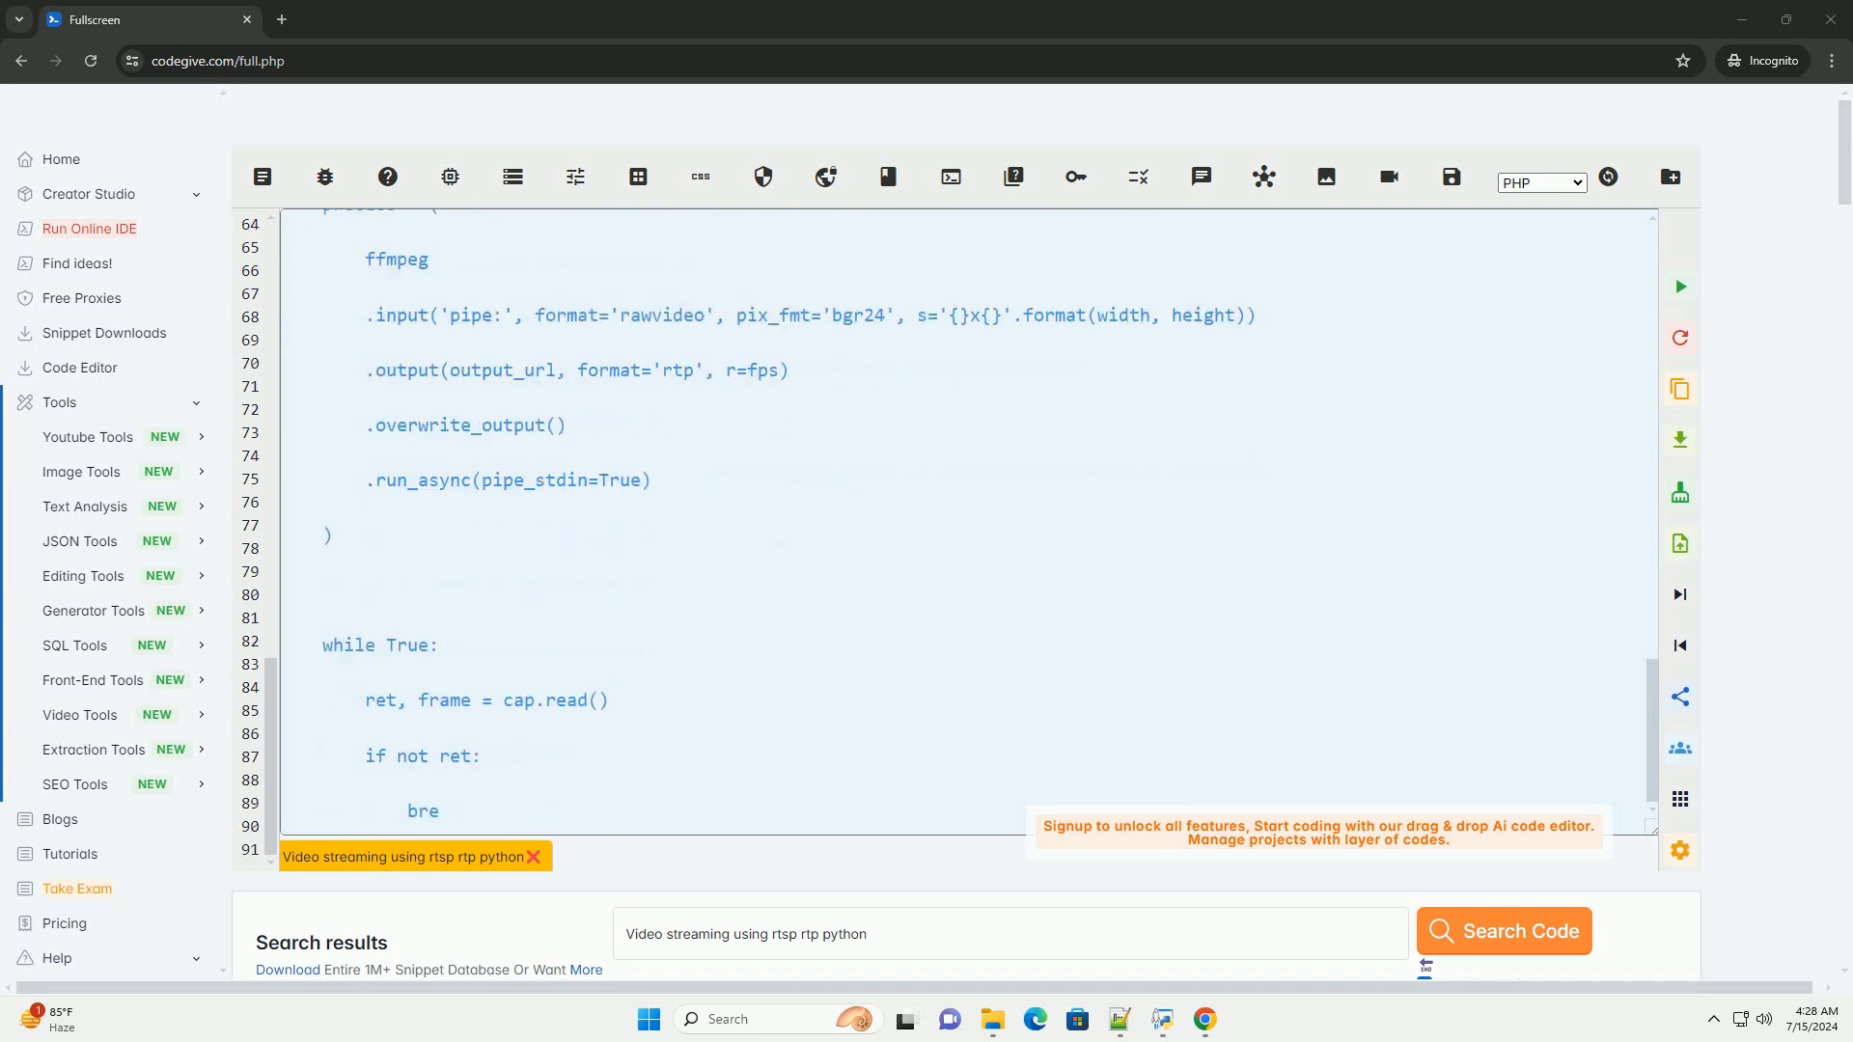
pyautogui.scroll(-3)
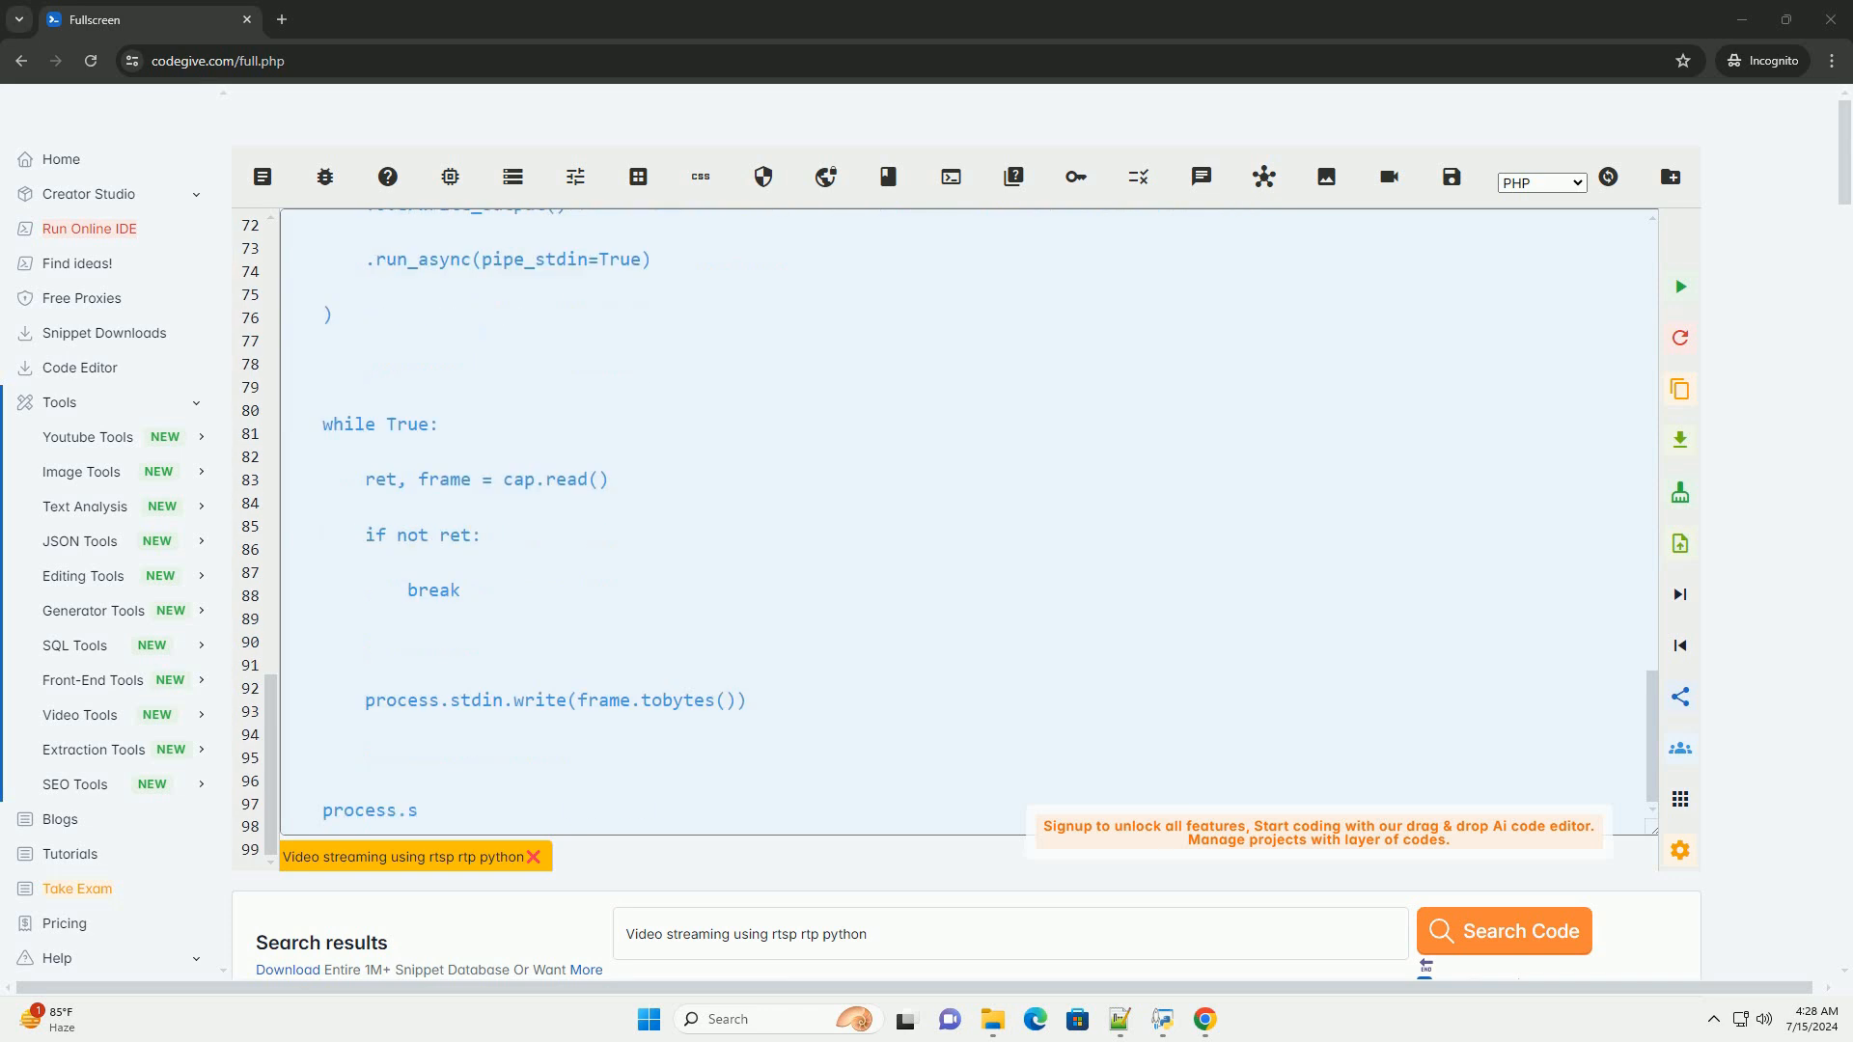
pyautogui.scroll(-3)
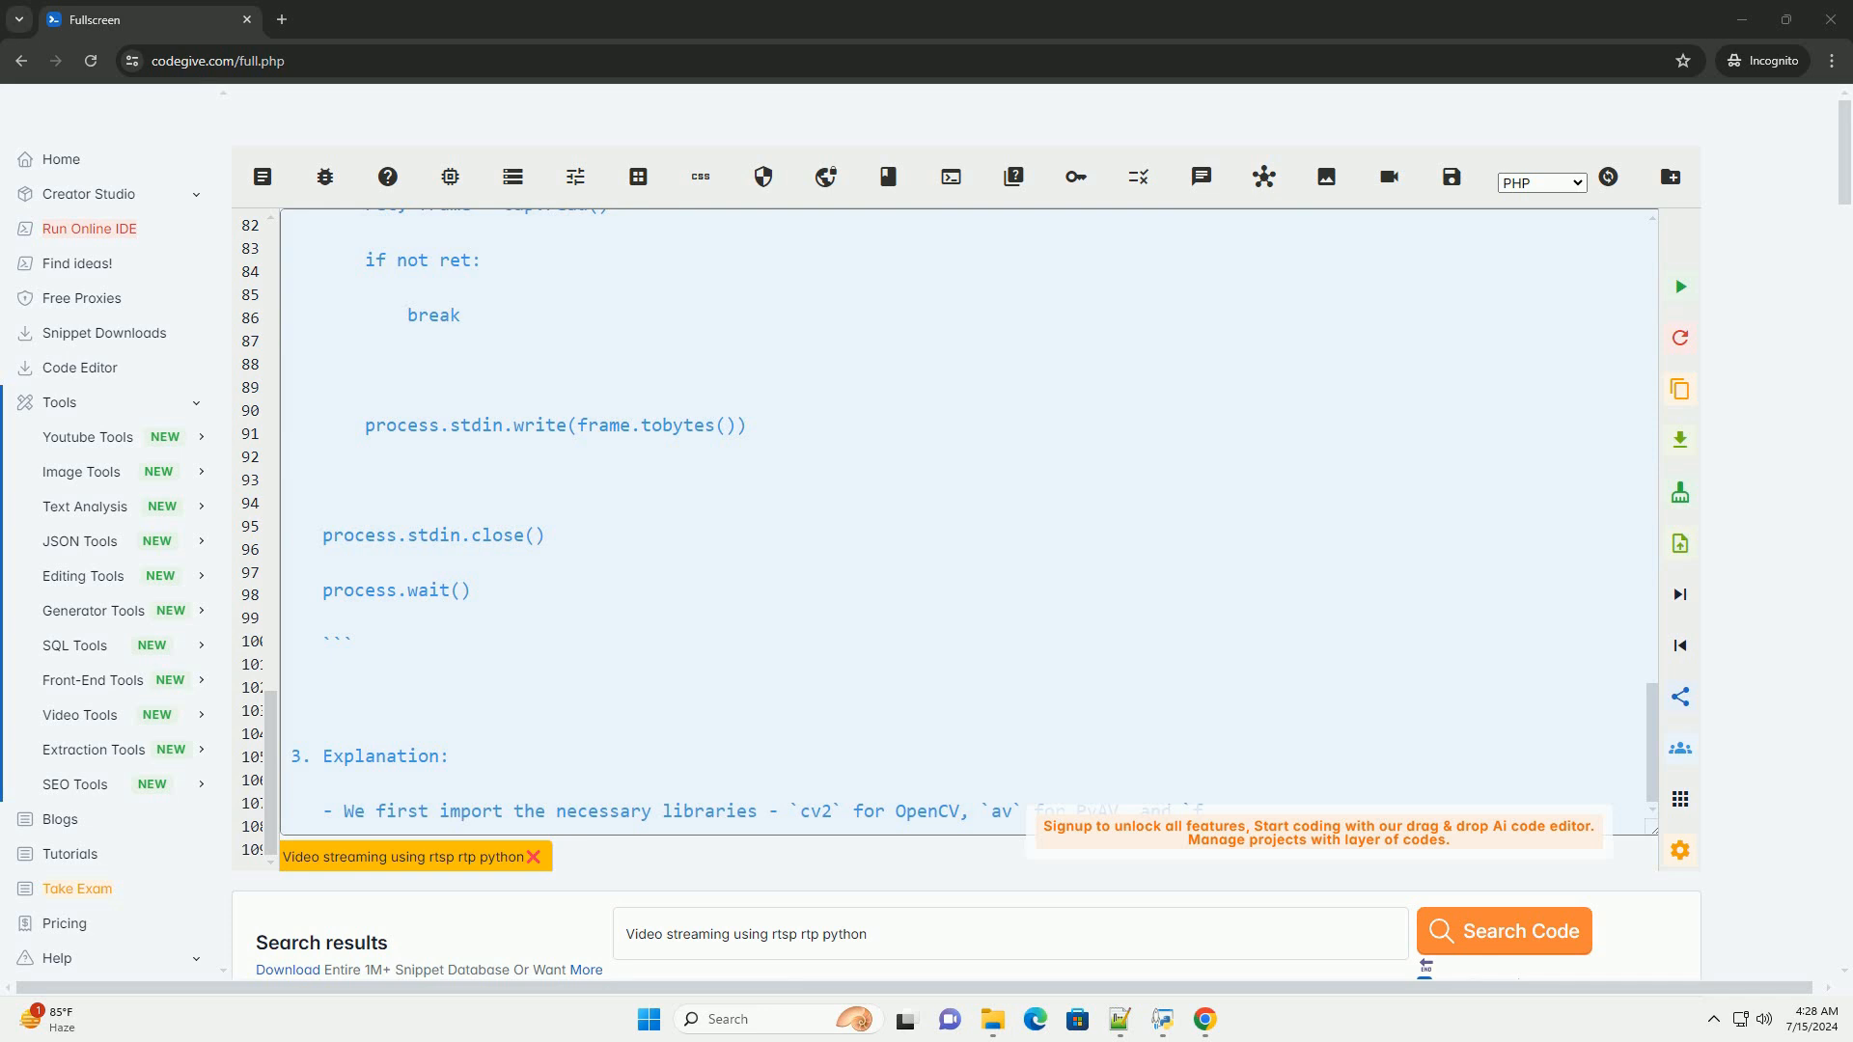
# Read the five explanation bullets and the '4. Run the script' instructions
pyautogui.scroll(-3)
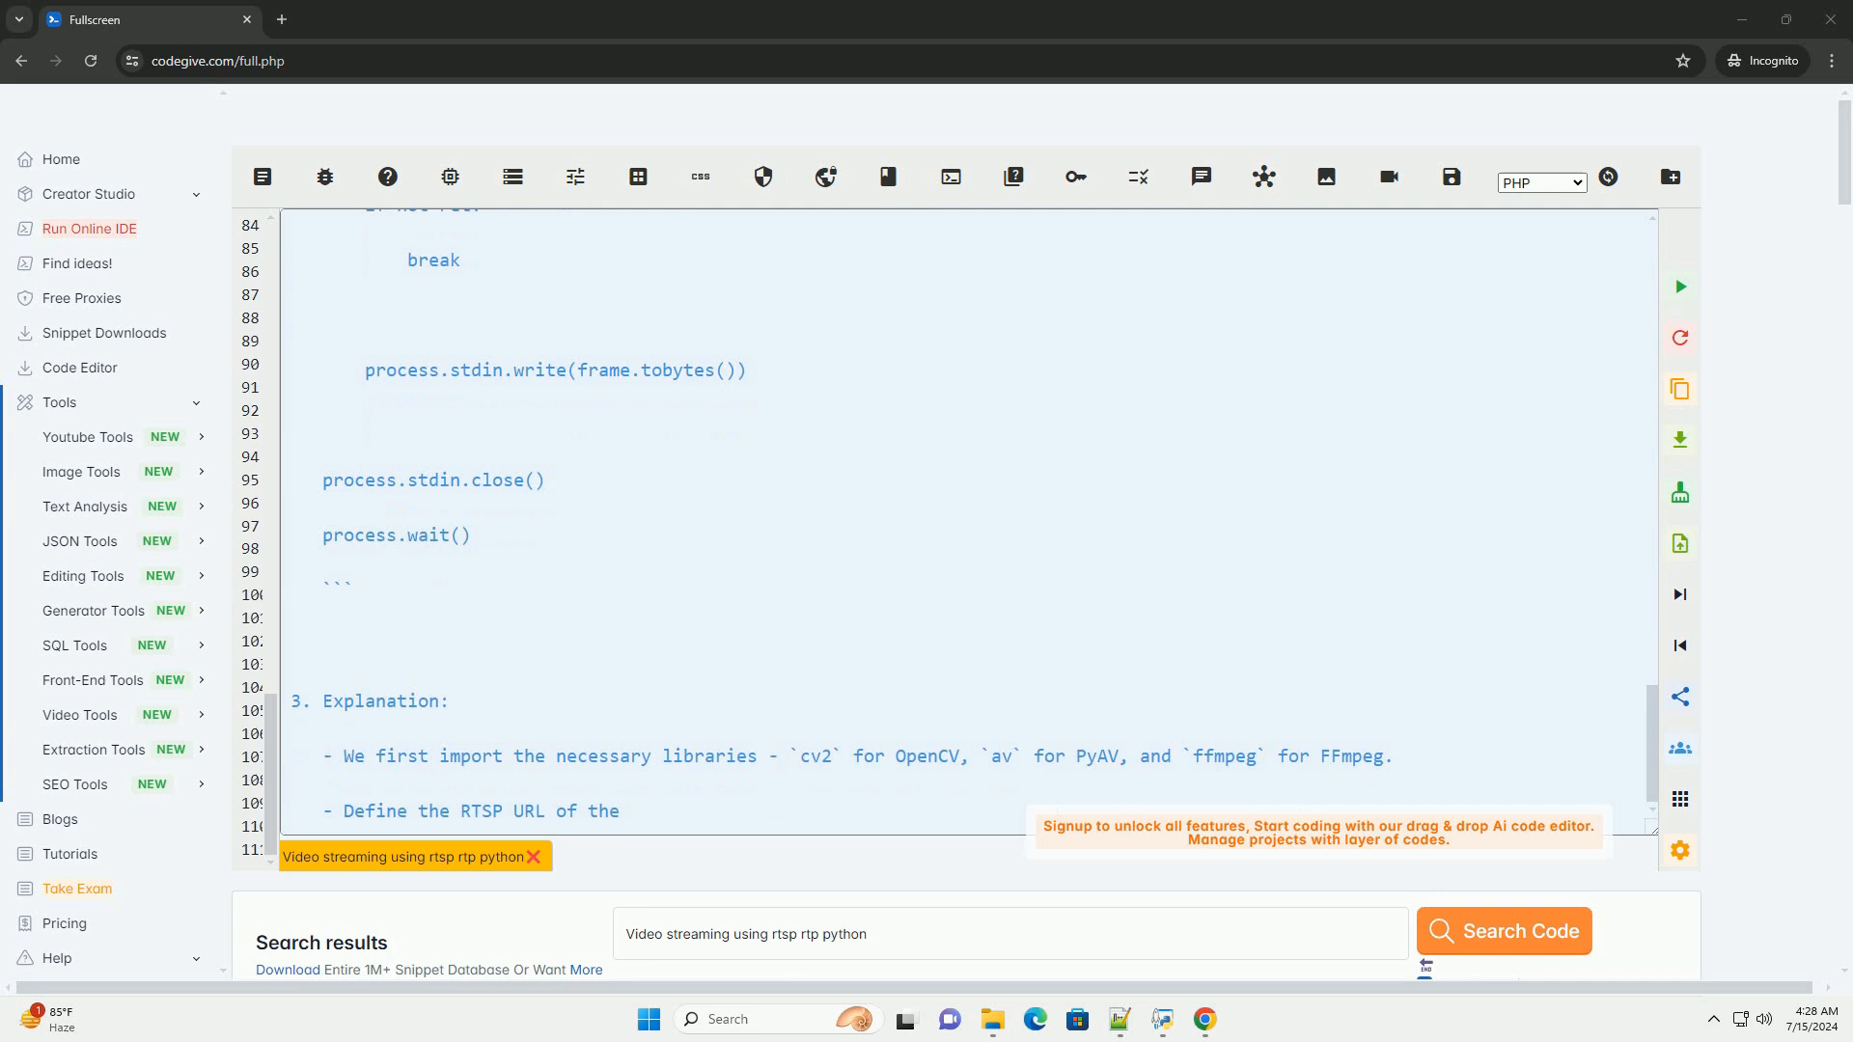
pyautogui.scroll(-3)
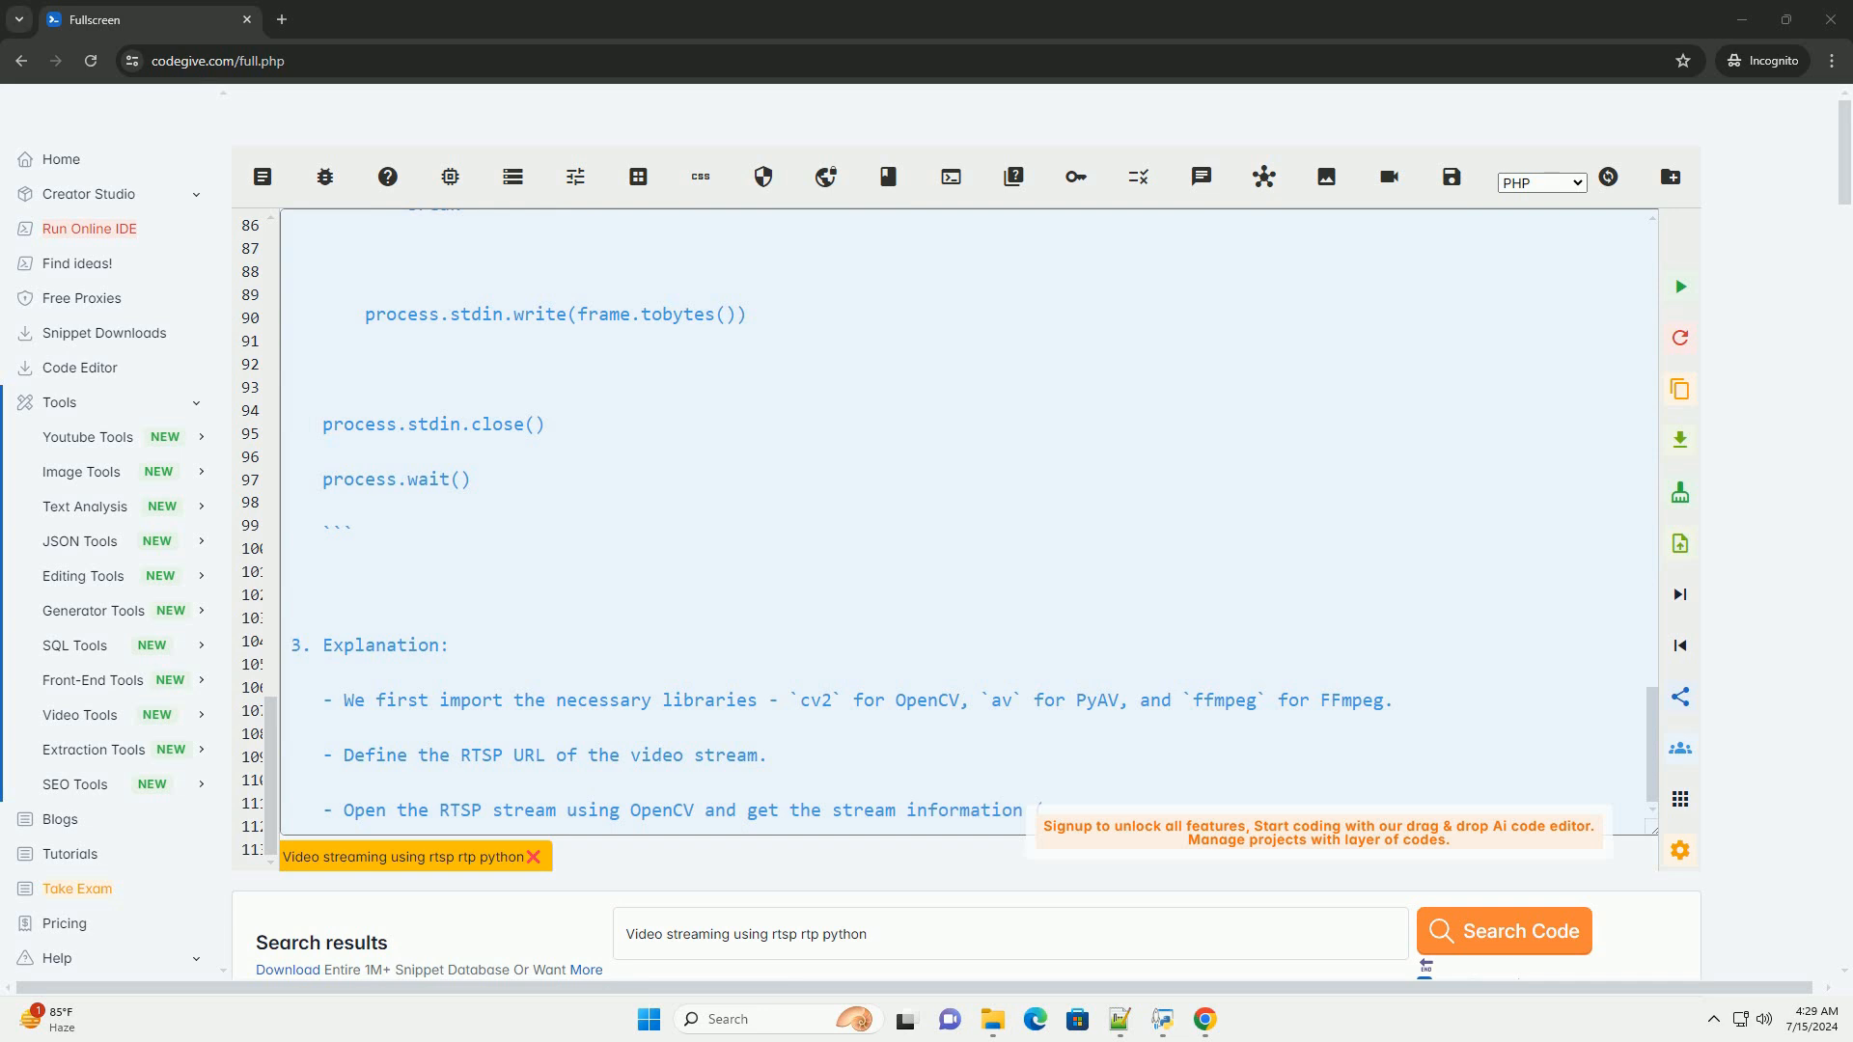
pyautogui.scroll(-3)
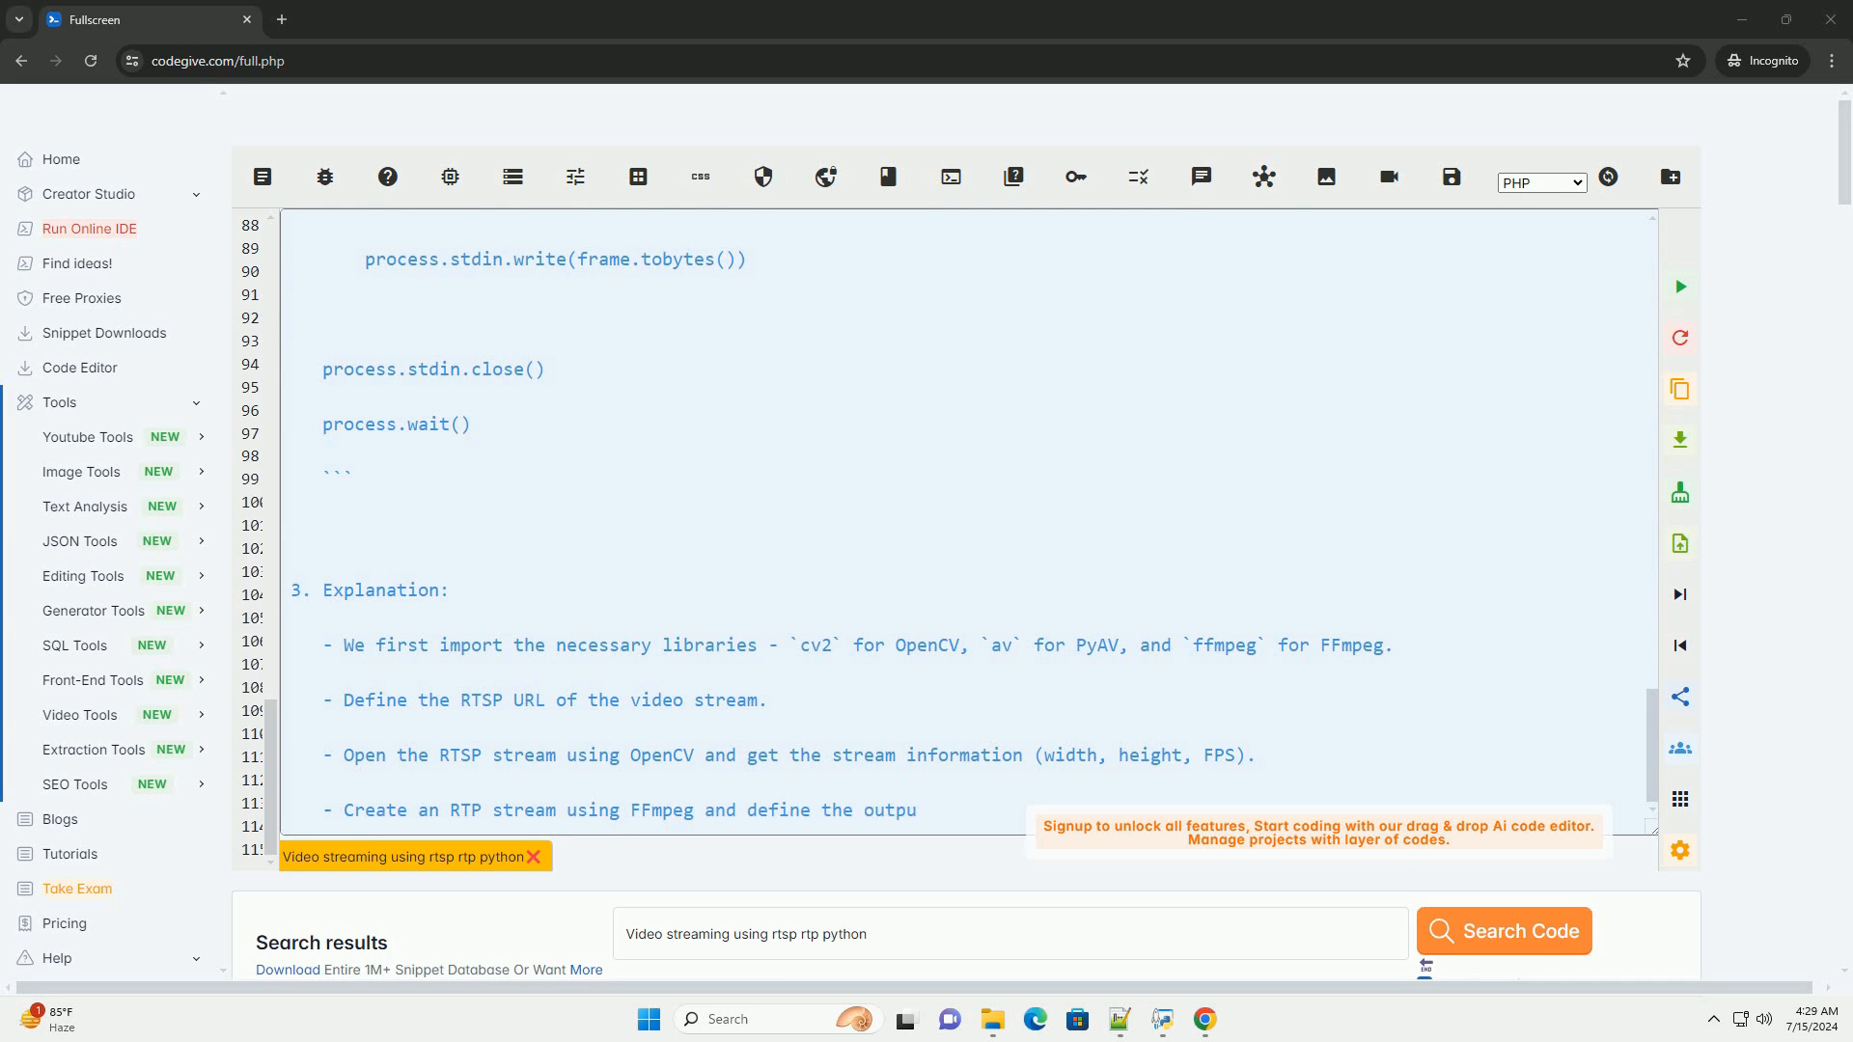
pyautogui.scroll(-3)
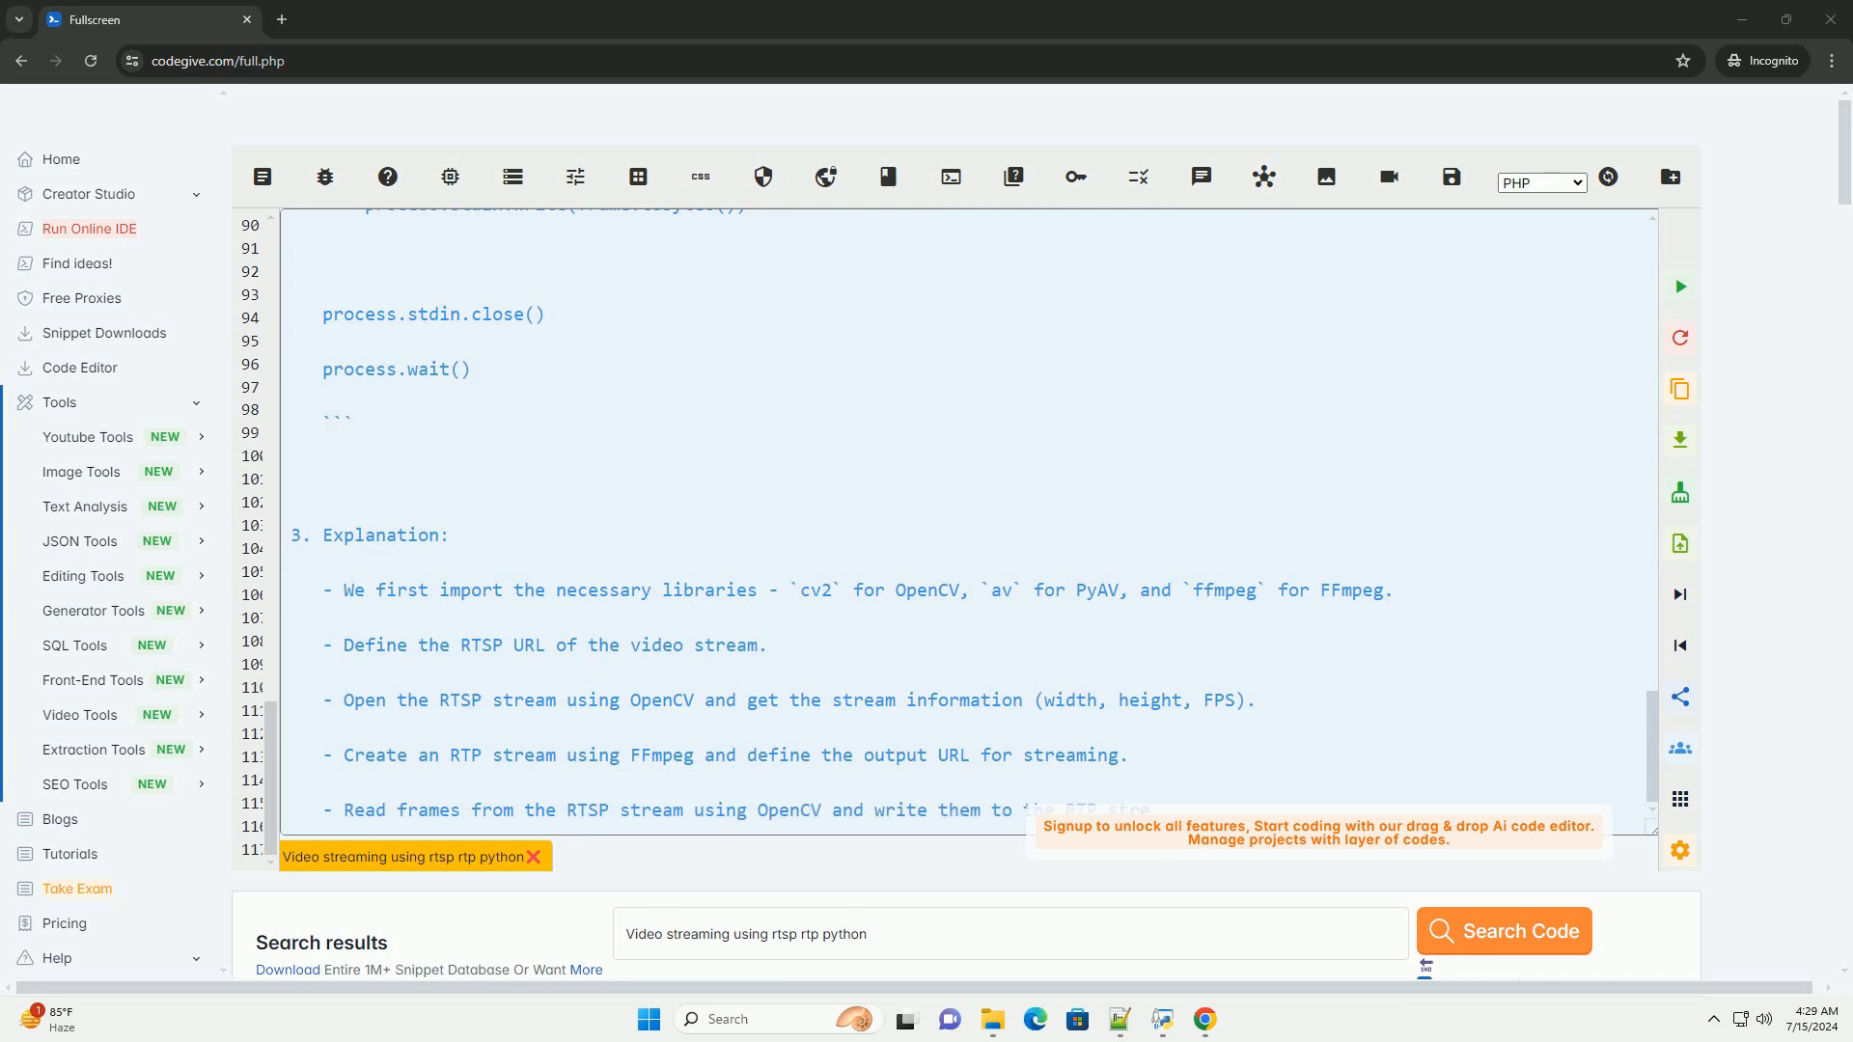
pyautogui.scroll(-3)
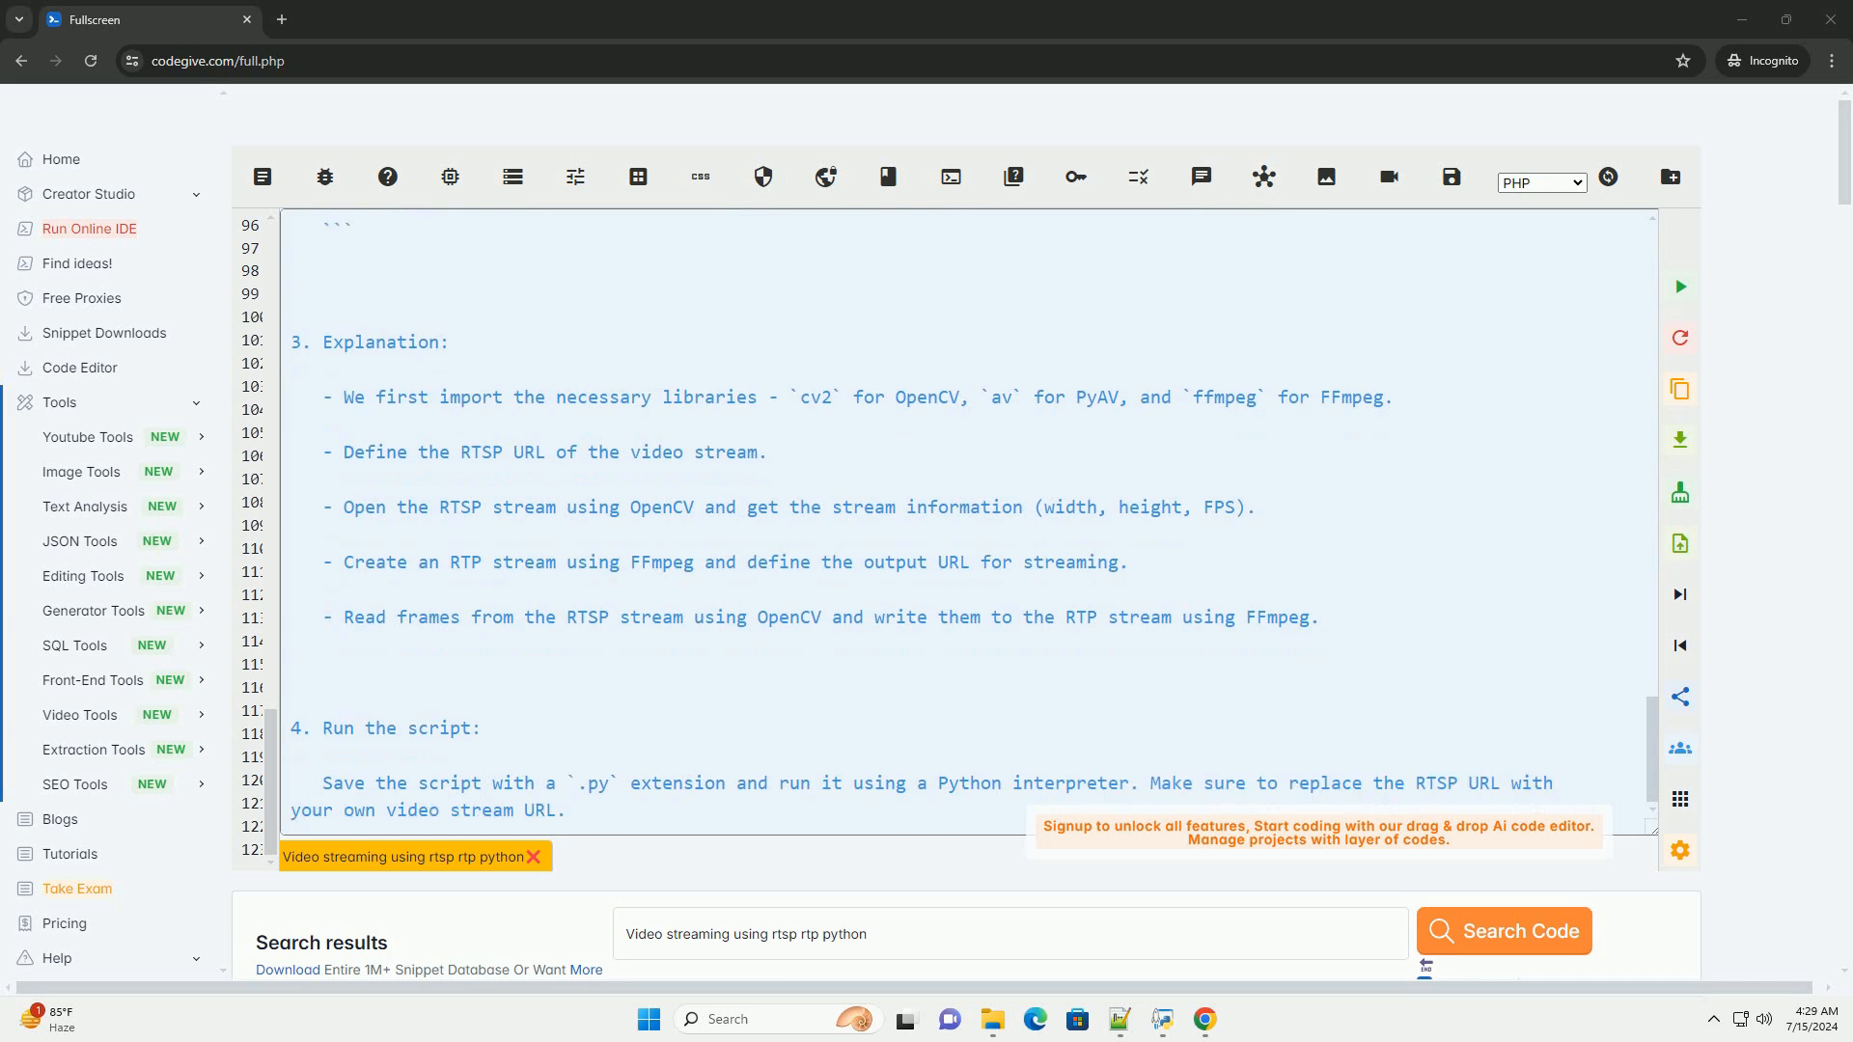
# Scroll to the bottom to view the concluding customize-and-optimize paragraph
pyautogui.scroll(-3)
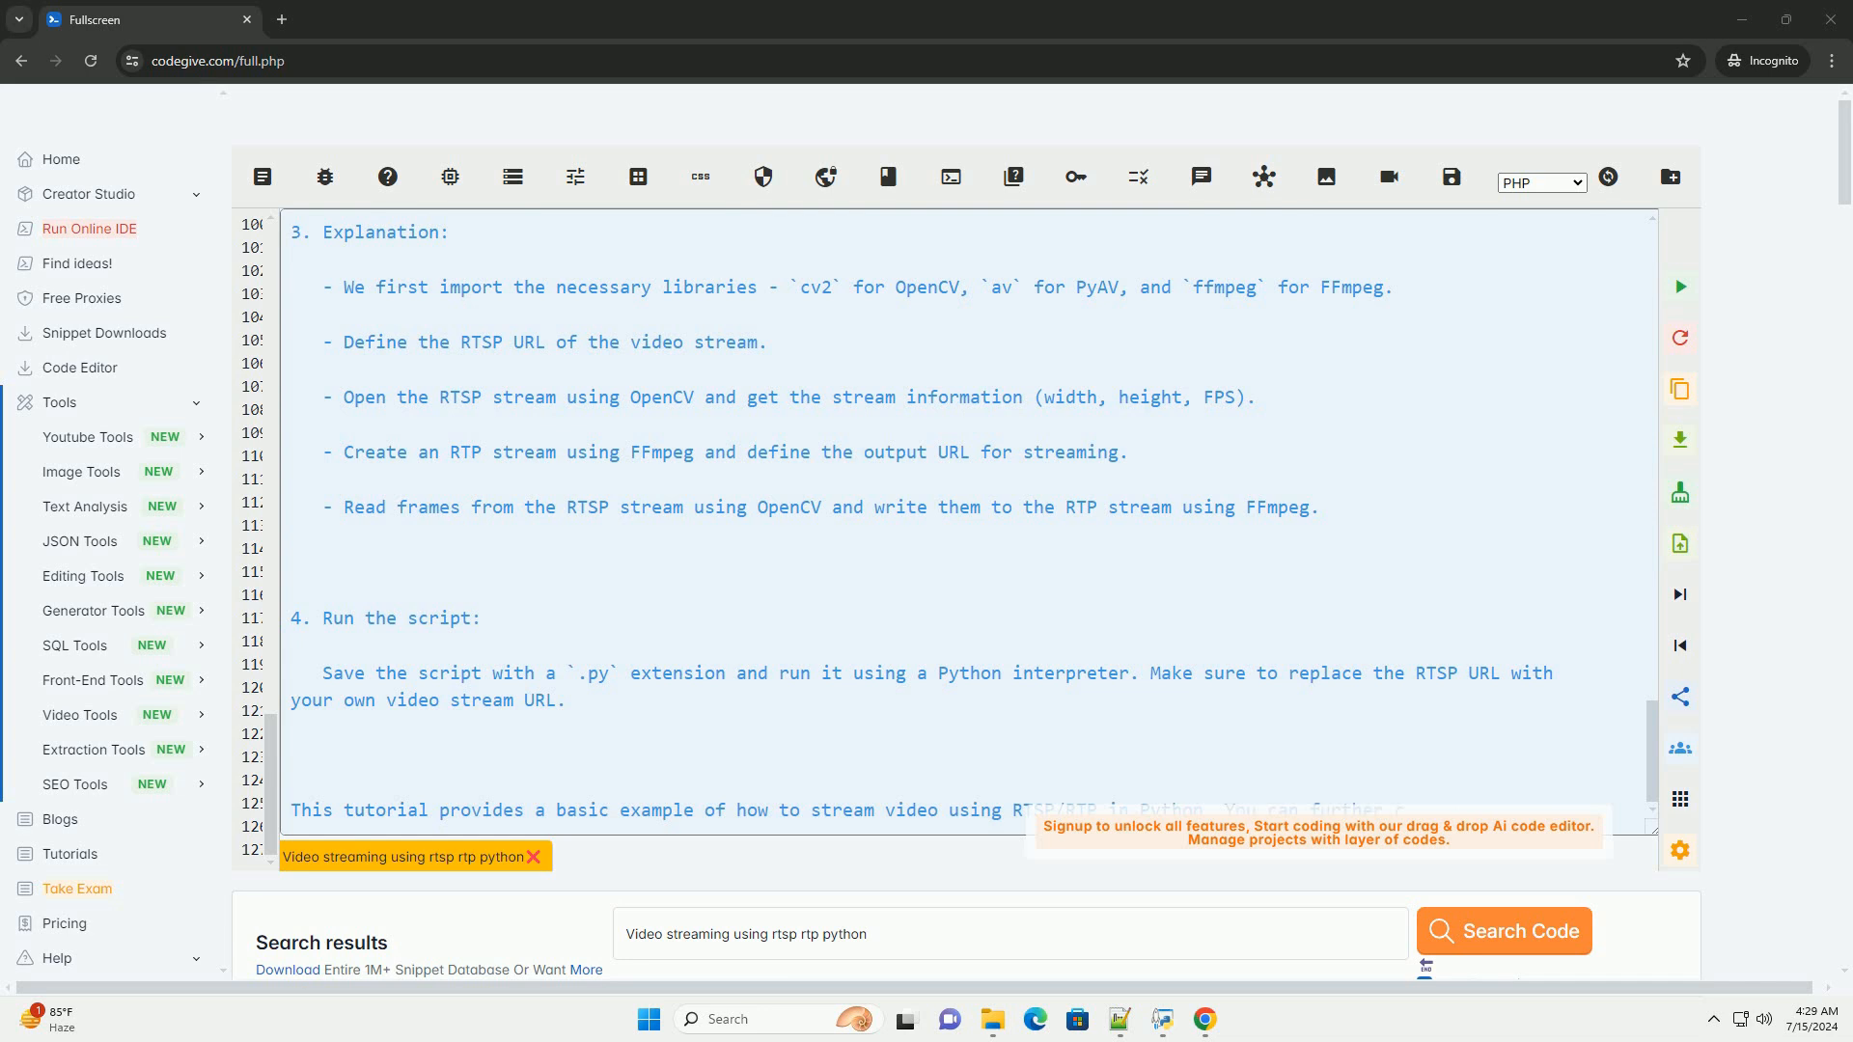
pyautogui.scroll(-3)
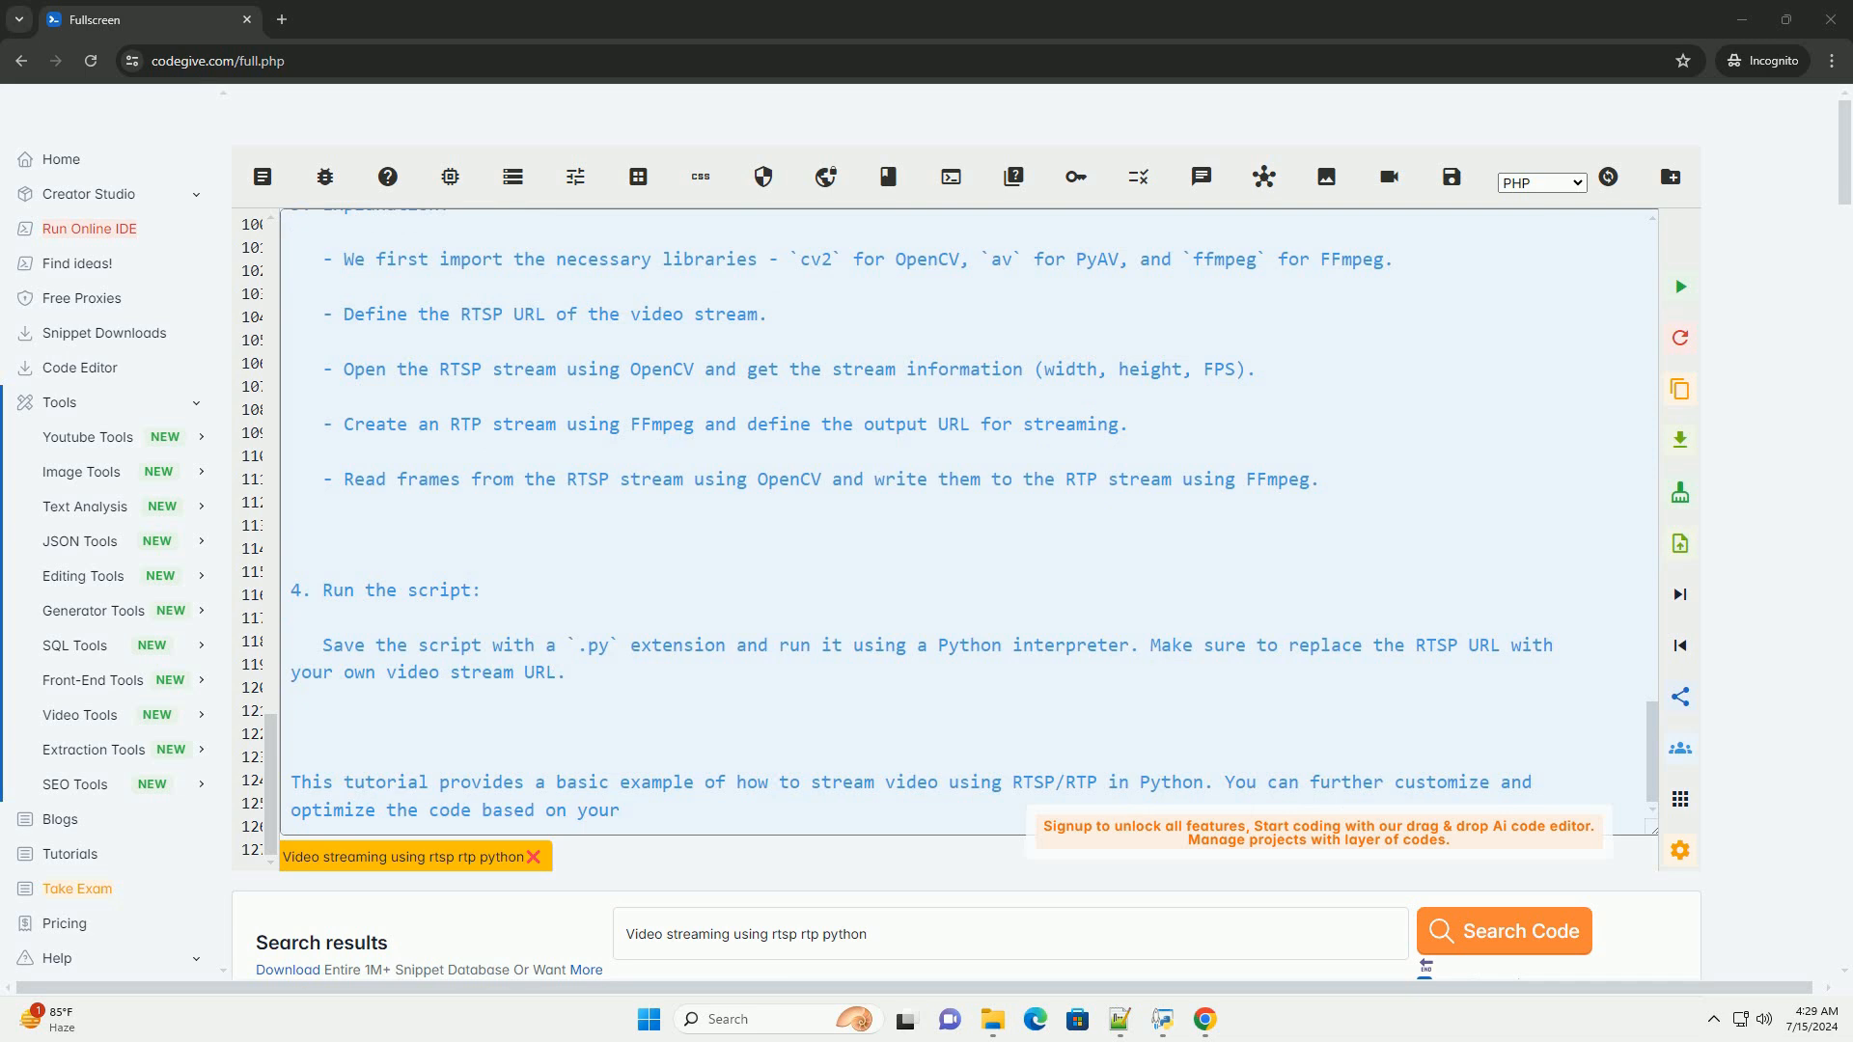
pyautogui.scroll(-3)
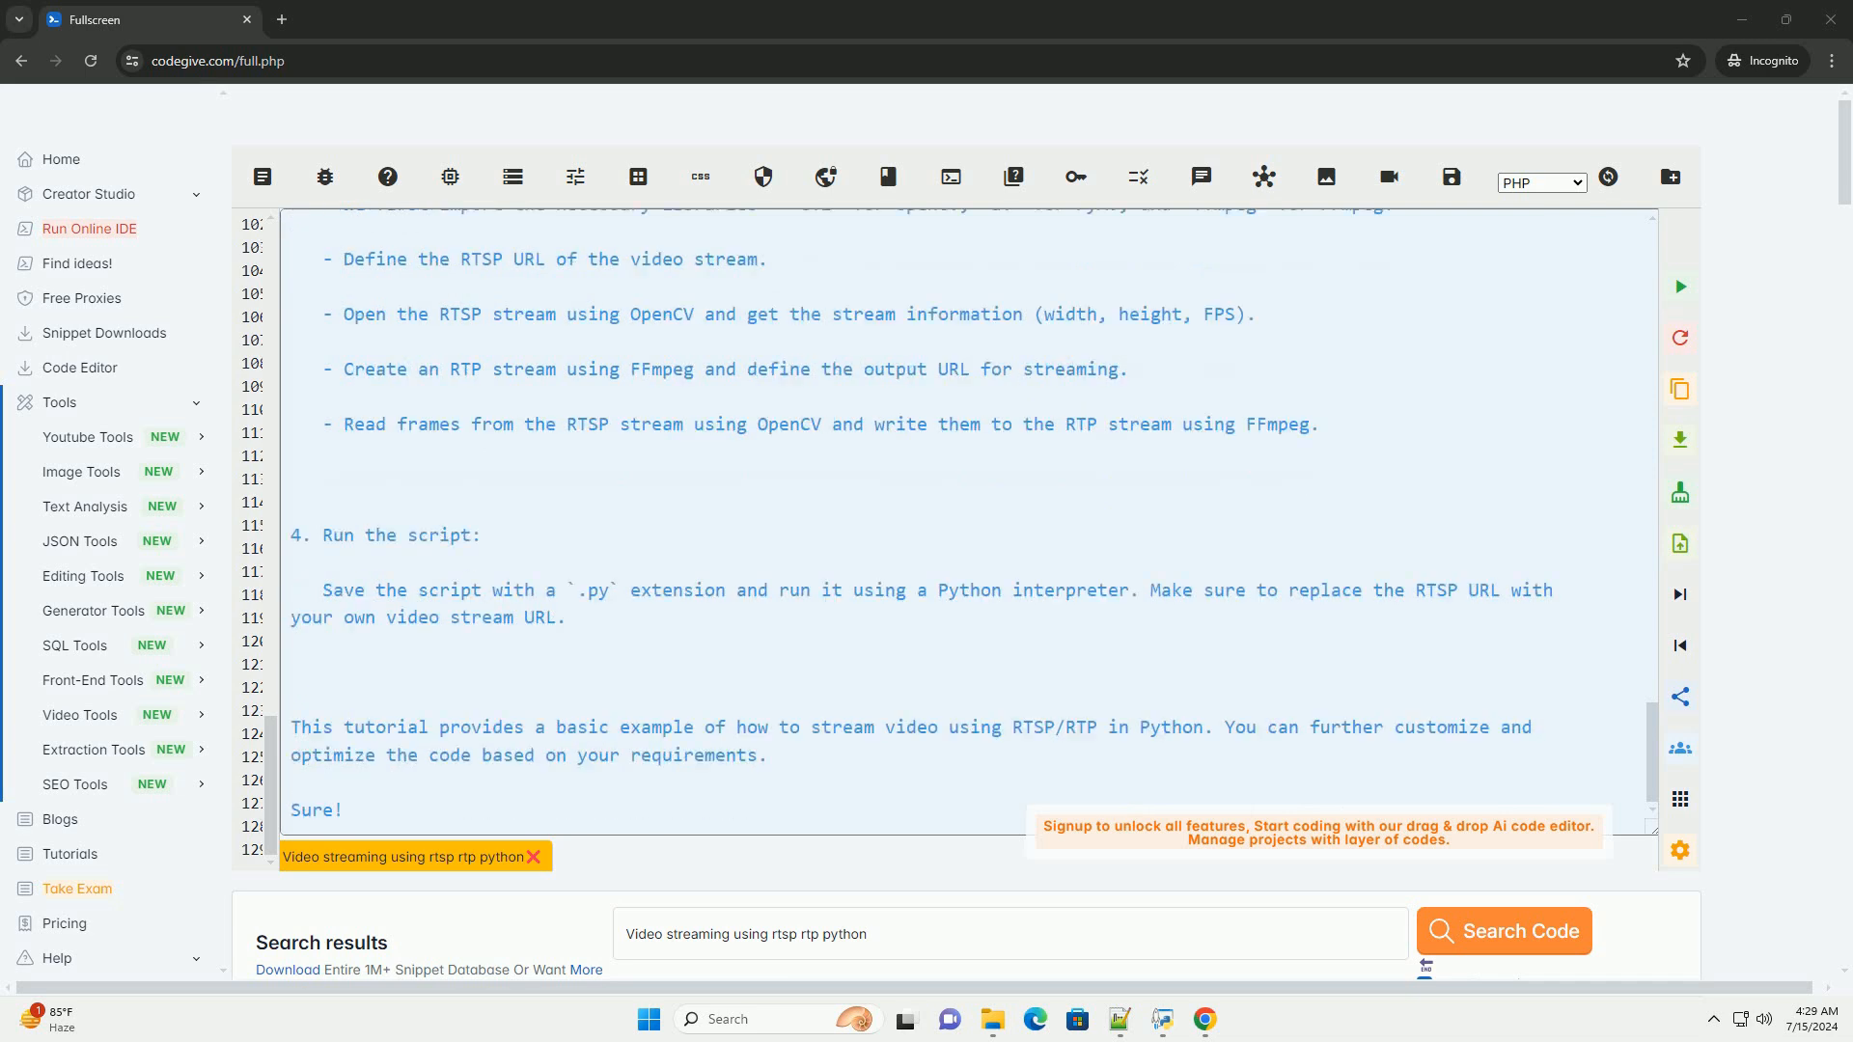